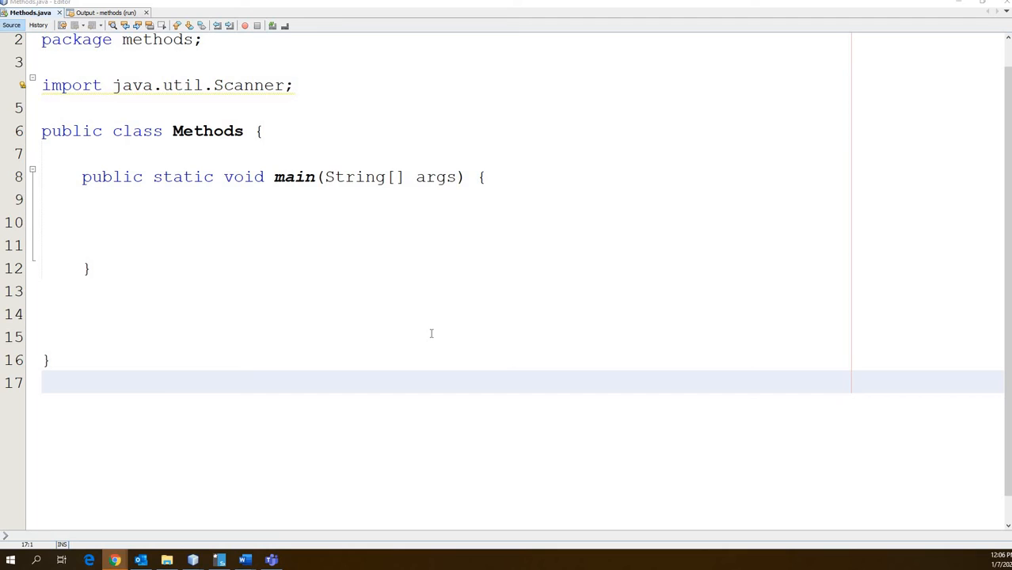
{"action": "mouse_move", "coordinate": [418, 303]}
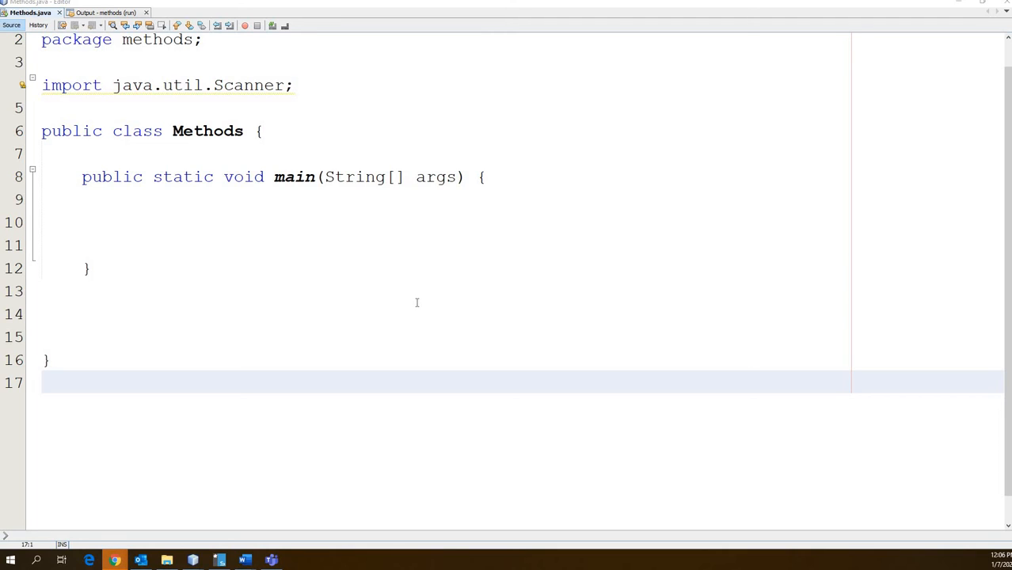
{"action": "mouse_move", "coordinate": [367, 273]}
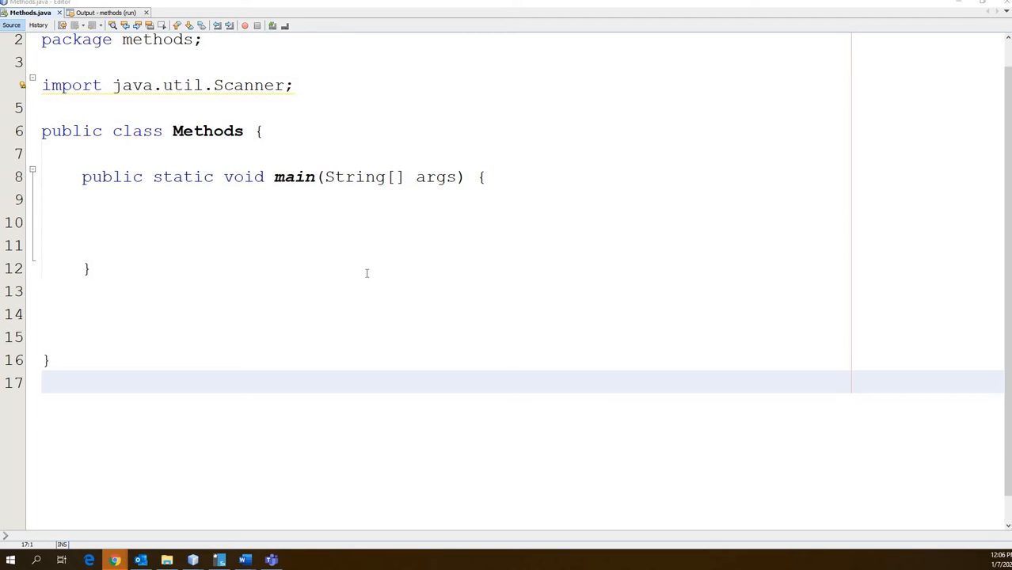
{"action": "mouse_move", "coordinate": [378, 267]}
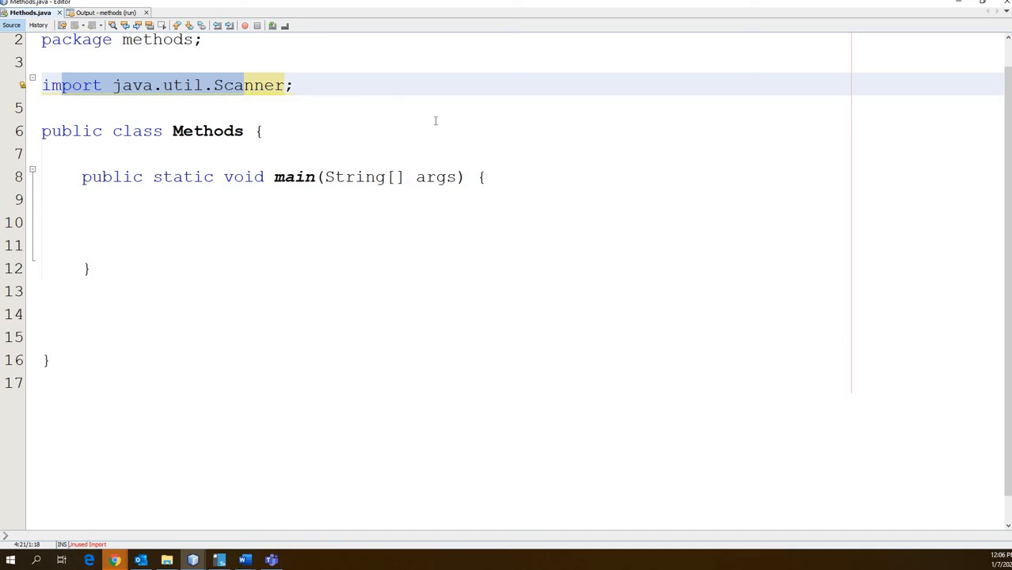
Step: Declare two double variables in main: 'double num1, num2;'
{"action": "left_click", "coordinate": [245, 85]}
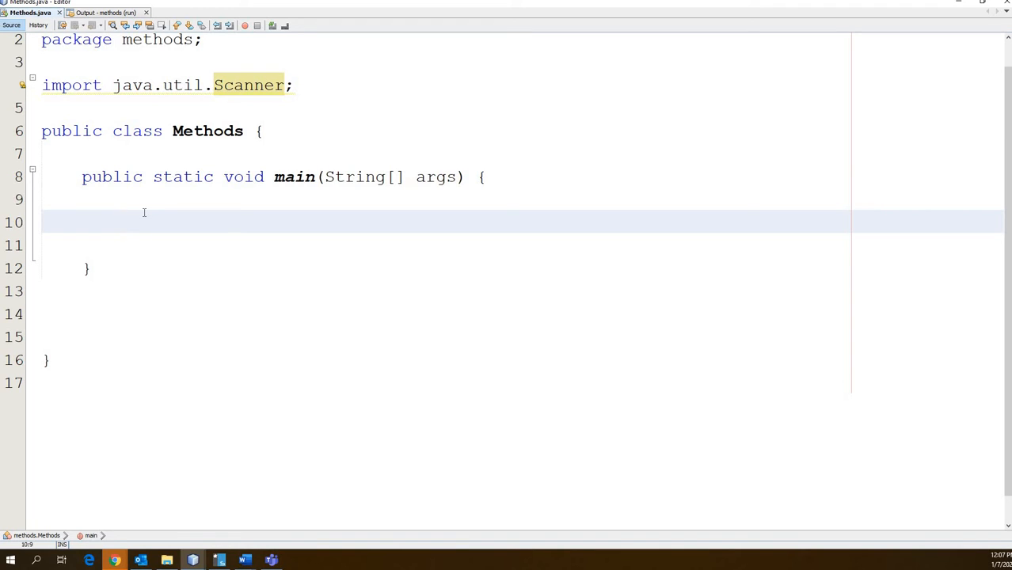
{"action": "left_click", "coordinate": [123, 221]}
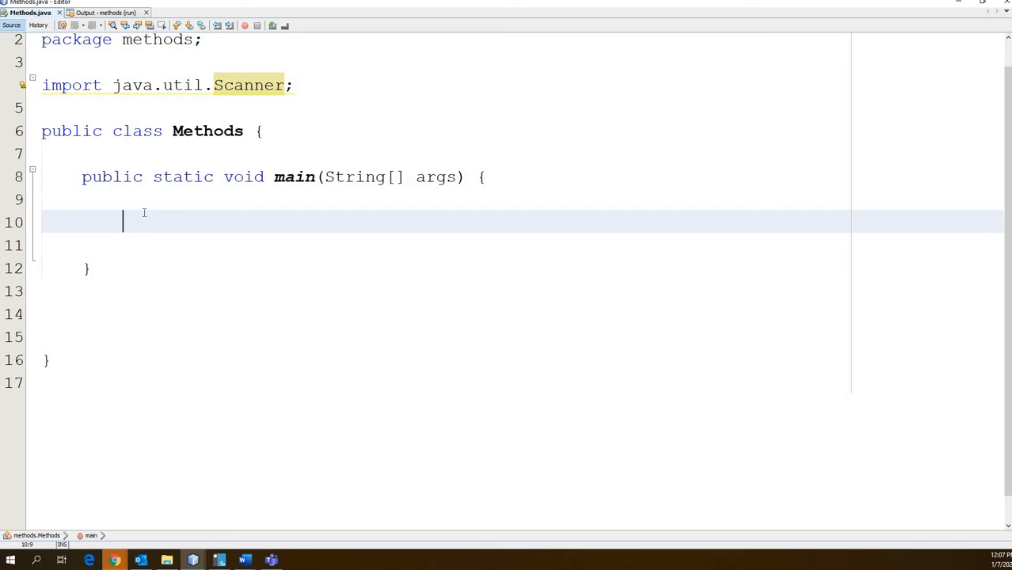
{"action": "type", "text": "double"}
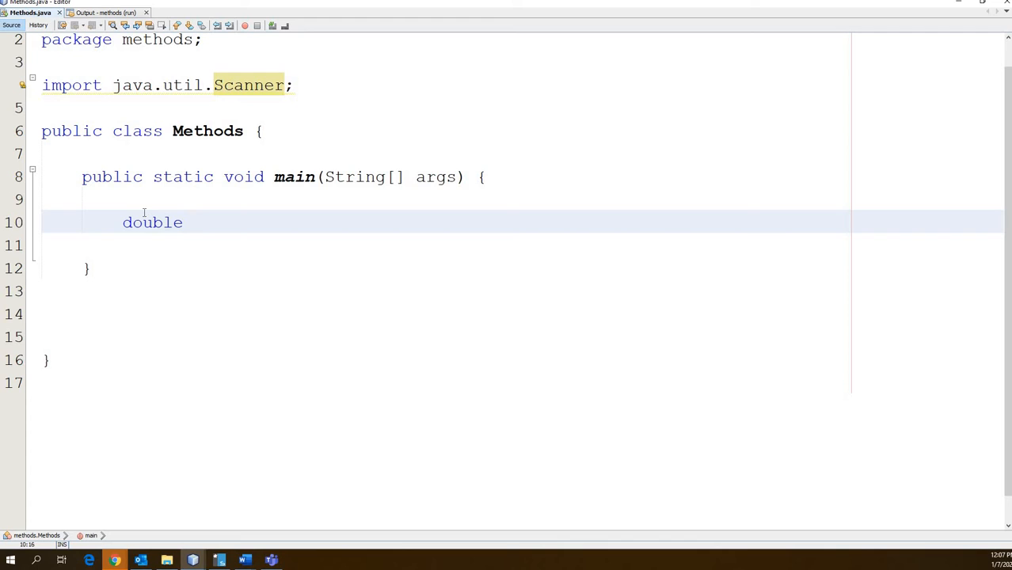
{"action": "type", "text": "num1"}
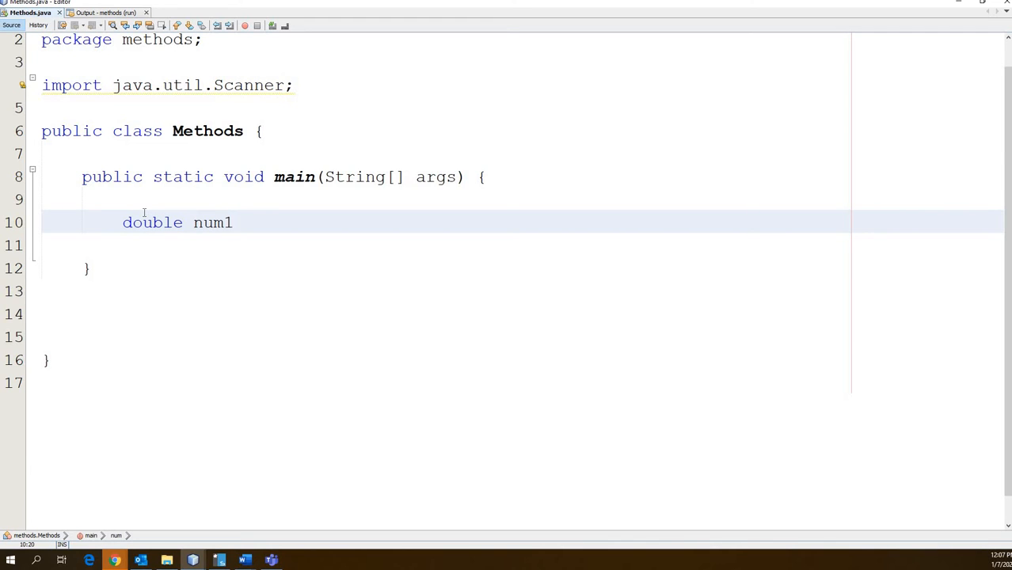
{"action": "type", "text": ", num"}
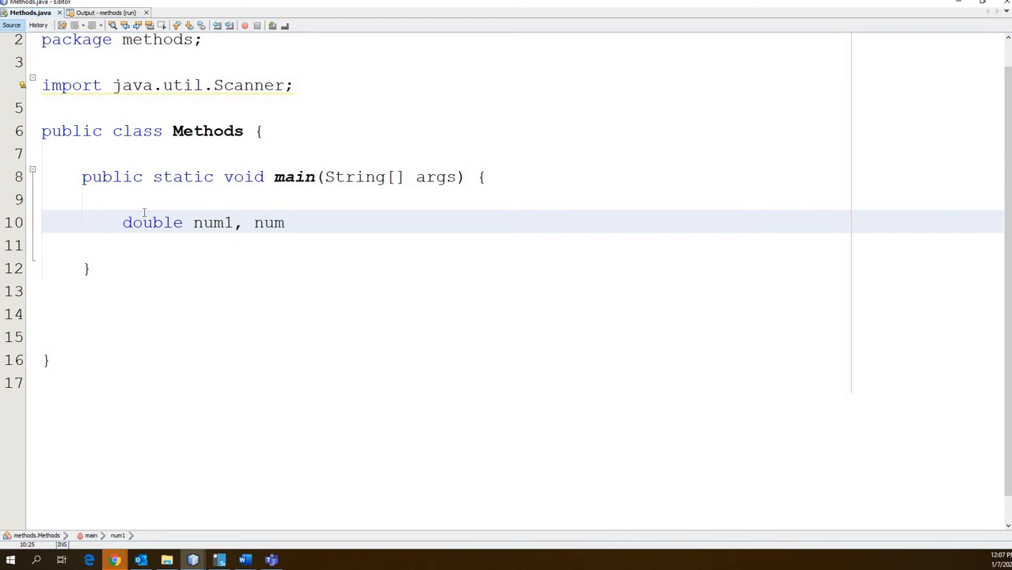
{"action": "type", "text": "2"}
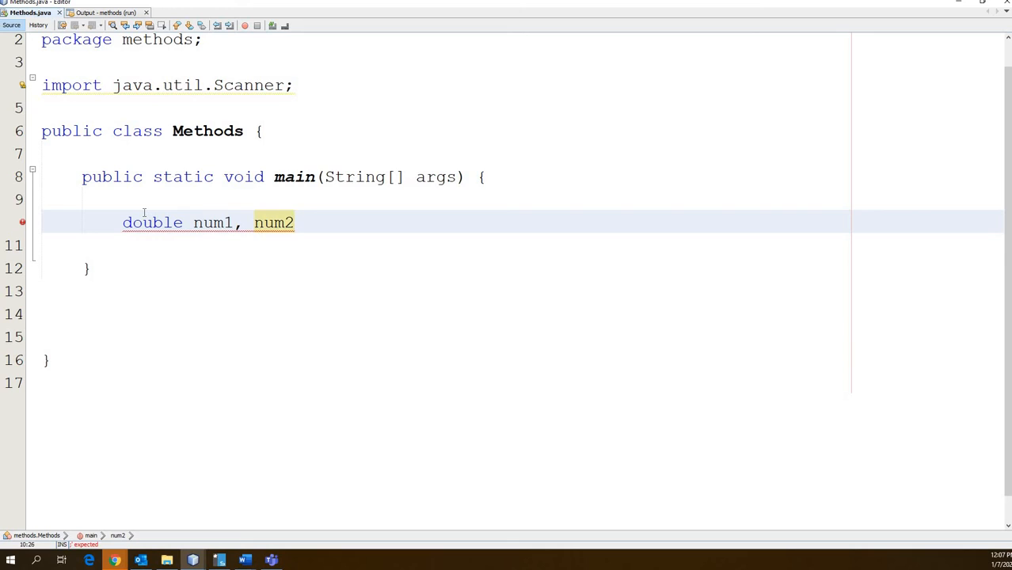
{"action": "type", "text": ";"}
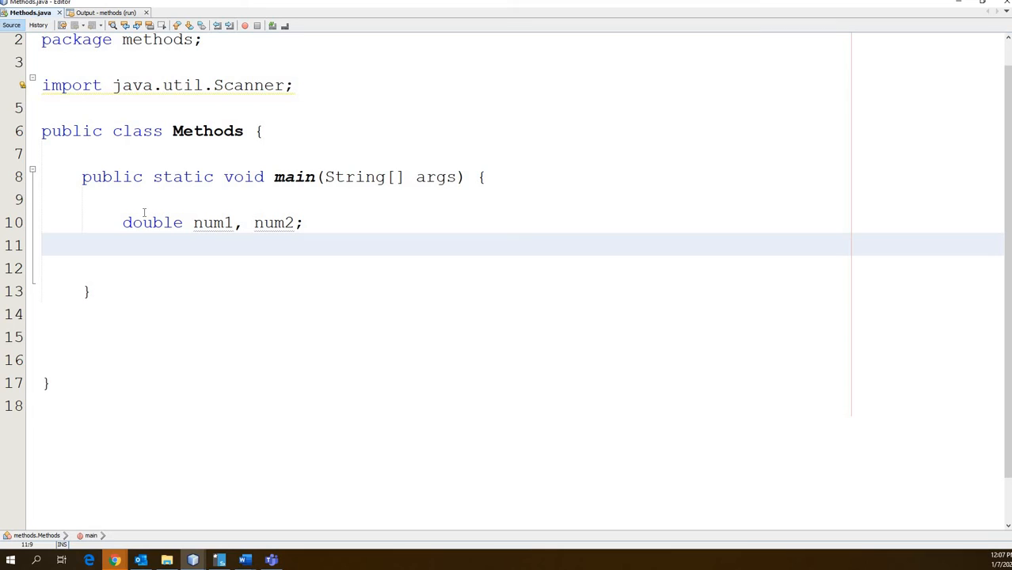
Step: Create 'Scanner reader = new Scanner(System.in);' and add a blank line after it
{"action": "type", "text": "Scanner"}
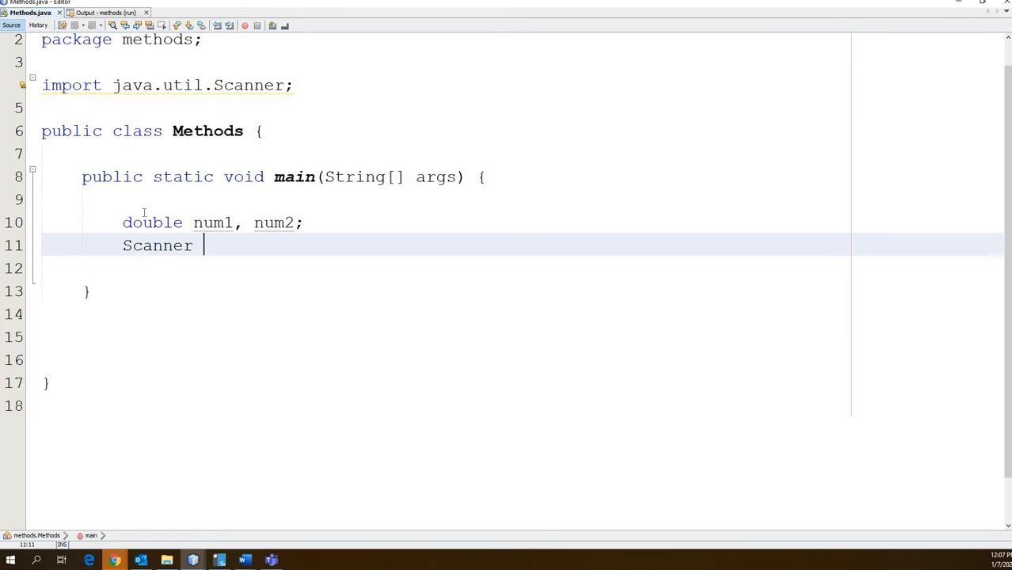
{"action": "type", "text": "reader ="}
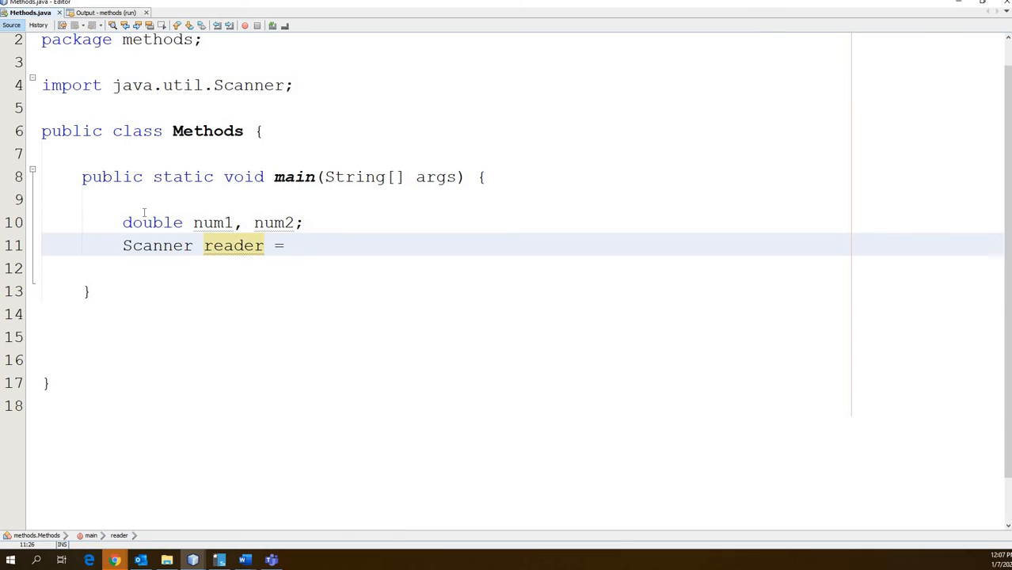
{"action": "type", "text": "new scanner("}
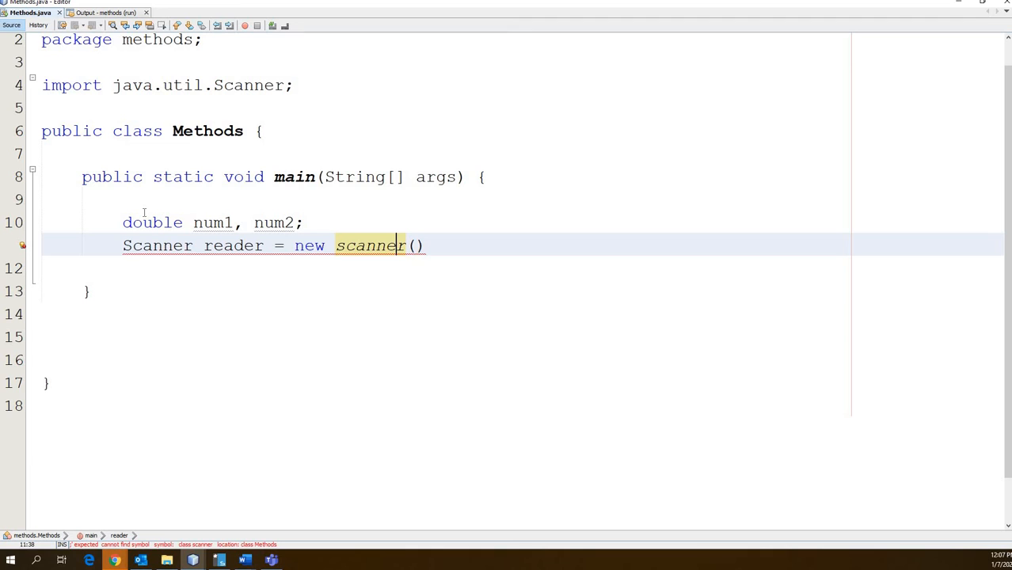
{"action": "type", "text": "S"}
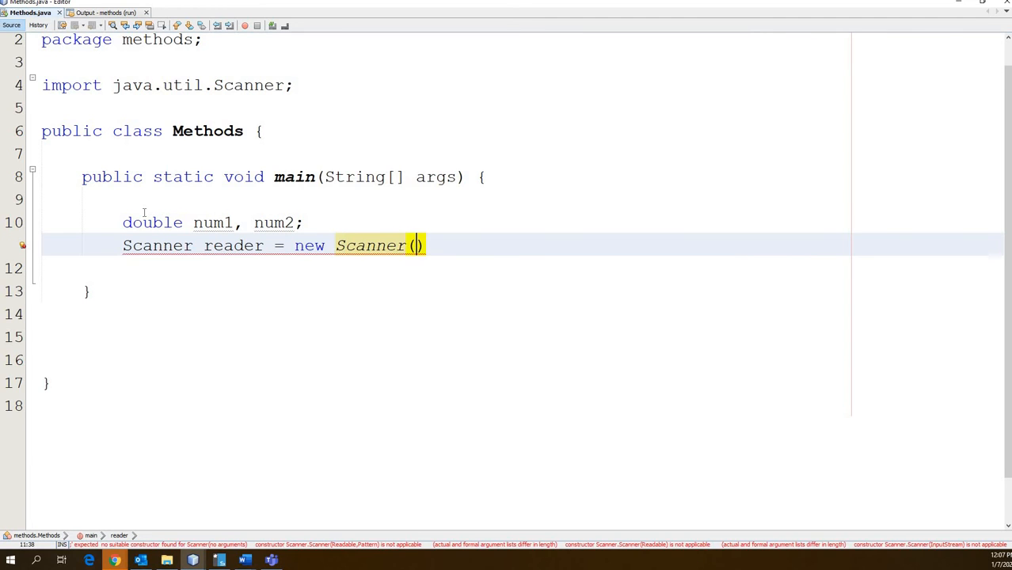
{"action": "type", "text": "System.in"}
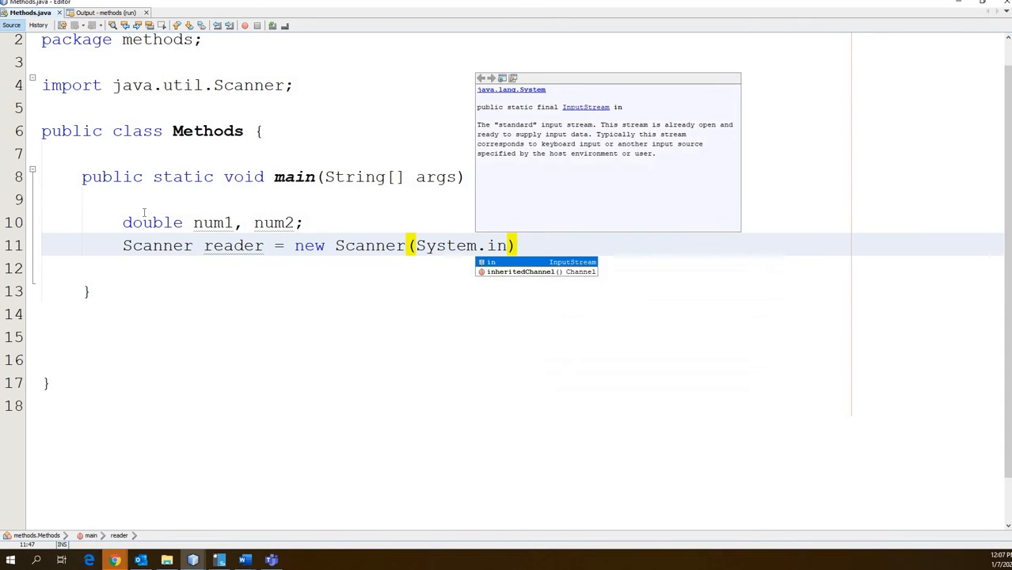
{"action": "type", "text": ";"}
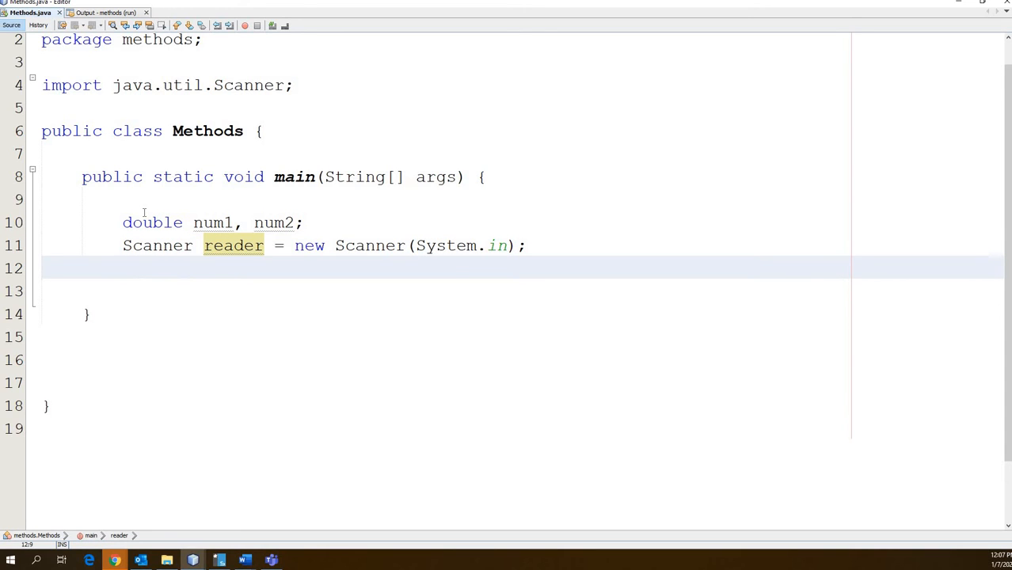
{"action": "key", "text": "enter"}
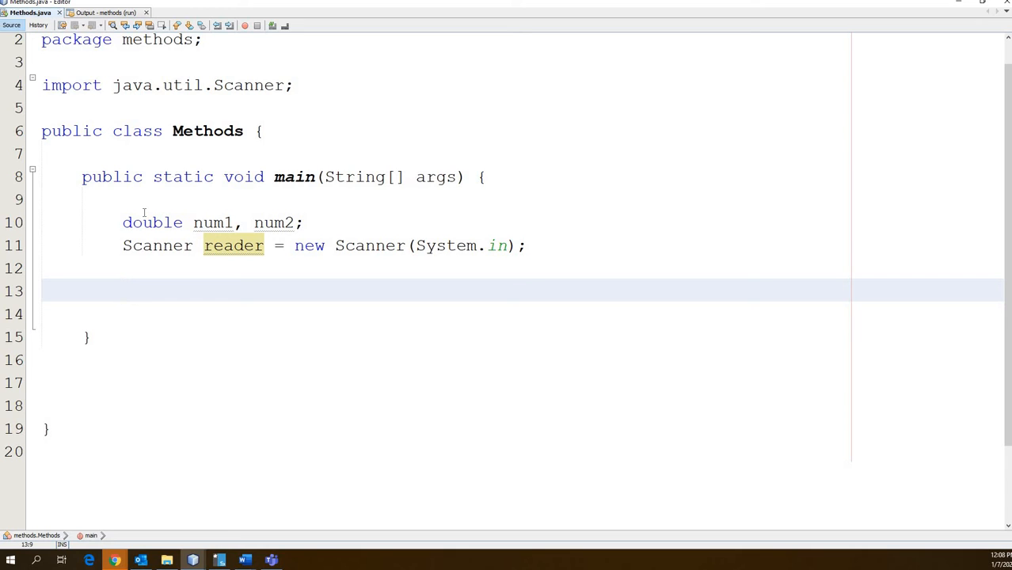
Step: Add a System.out.println prompt asking the user to enter two numbers to average
{"action": "left_click", "coordinate": [122, 290]}
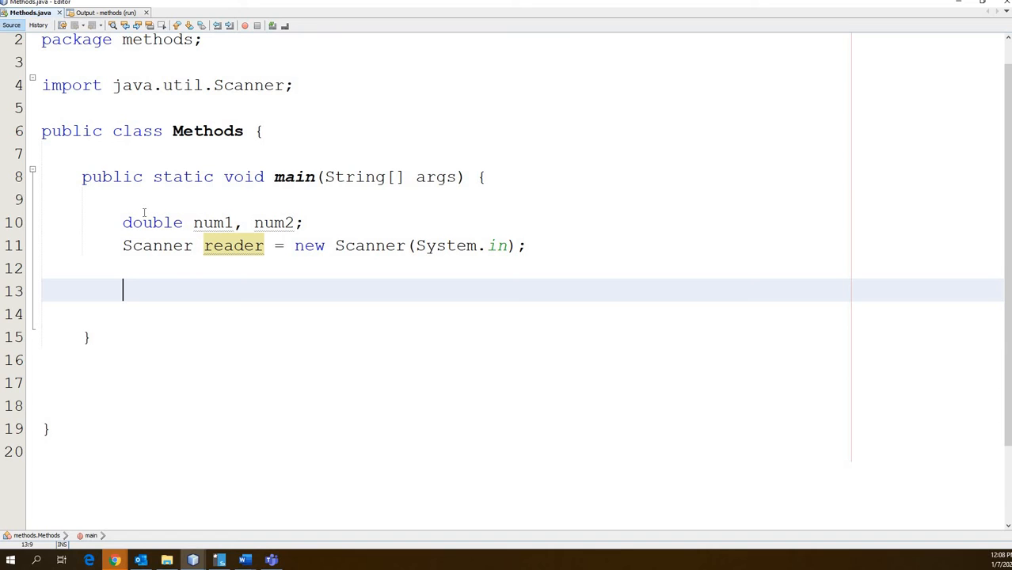
{"action": "type", "text": "System"}
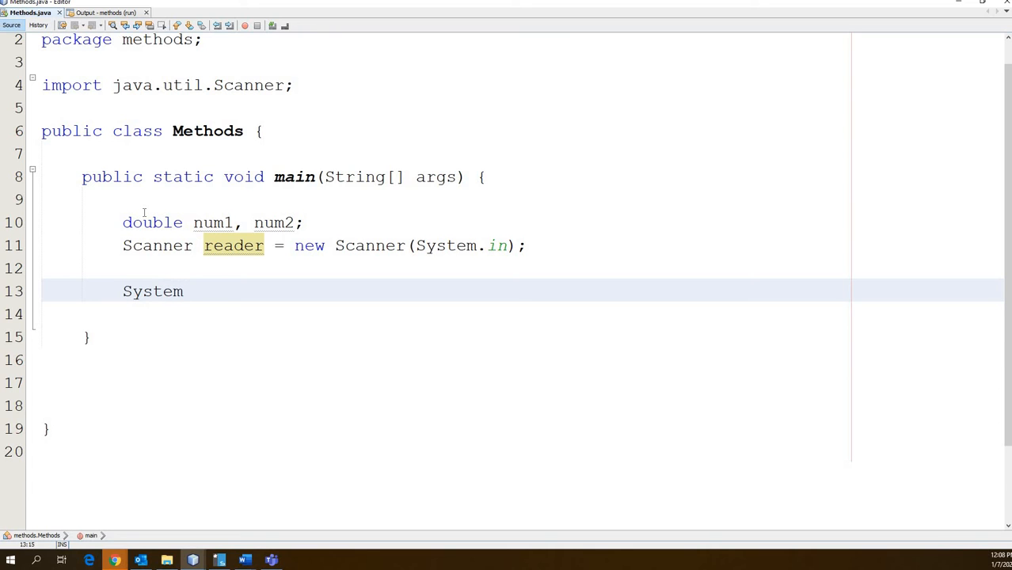
{"action": "type", "text": ".out.prin"}
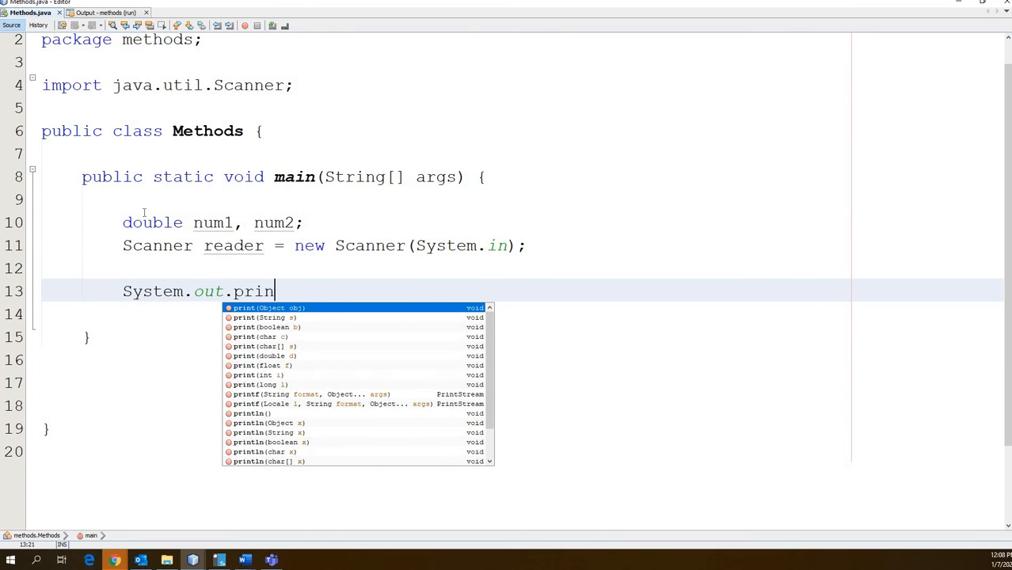
{"action": "type", "text": "tln();"}
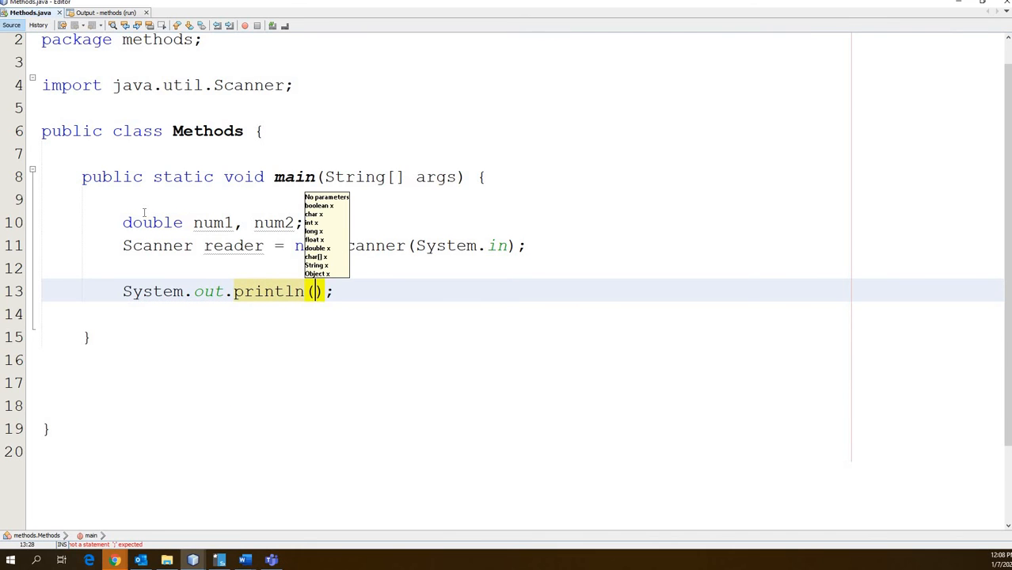
{"action": "type", "text": "\"Please enter two numbers to find the average of"}
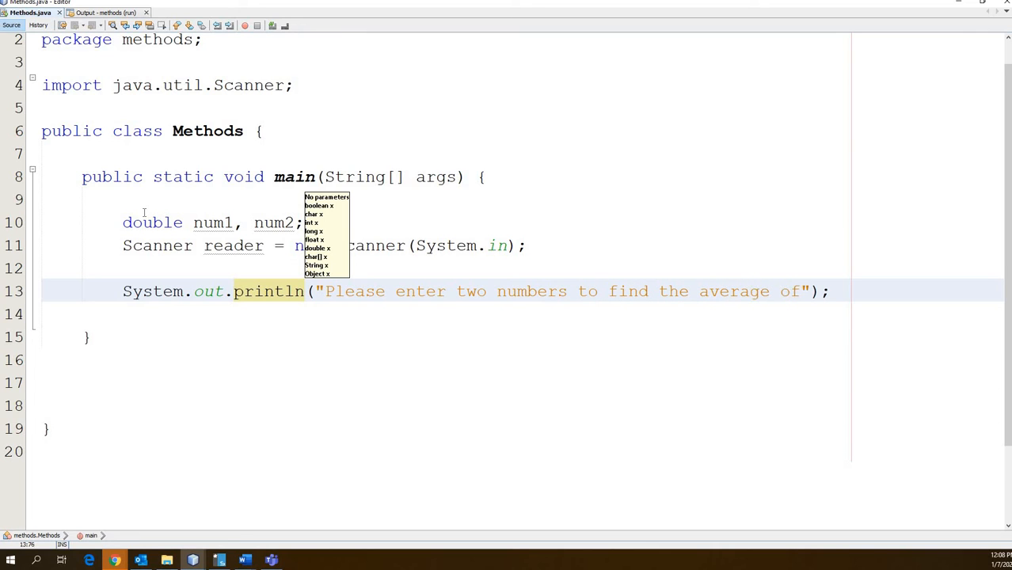
{"action": "type", "text": ":"}
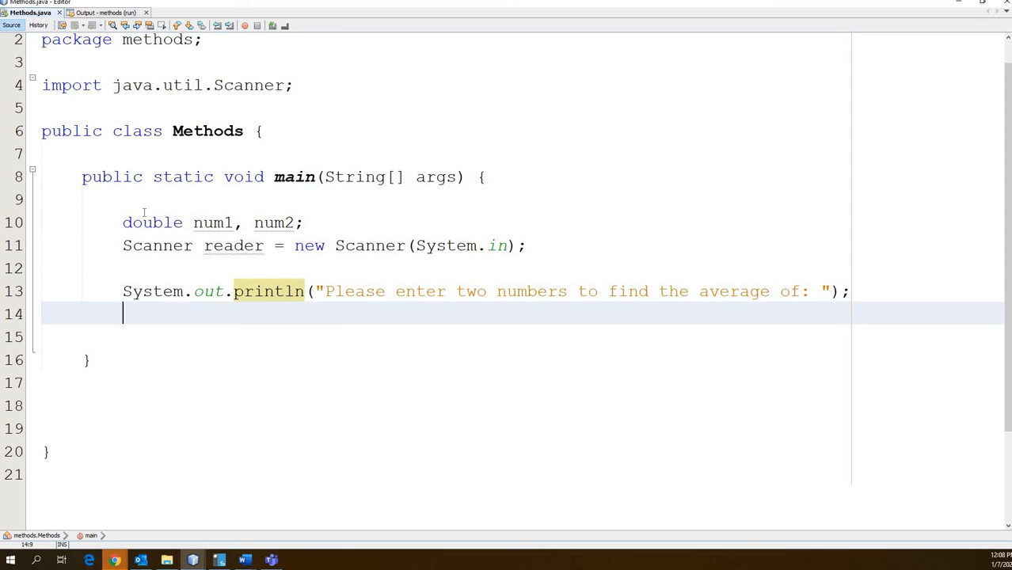
Step: Read num1 and num2 with reader.nextDouble()
{"action": "type", "text": "nu"}
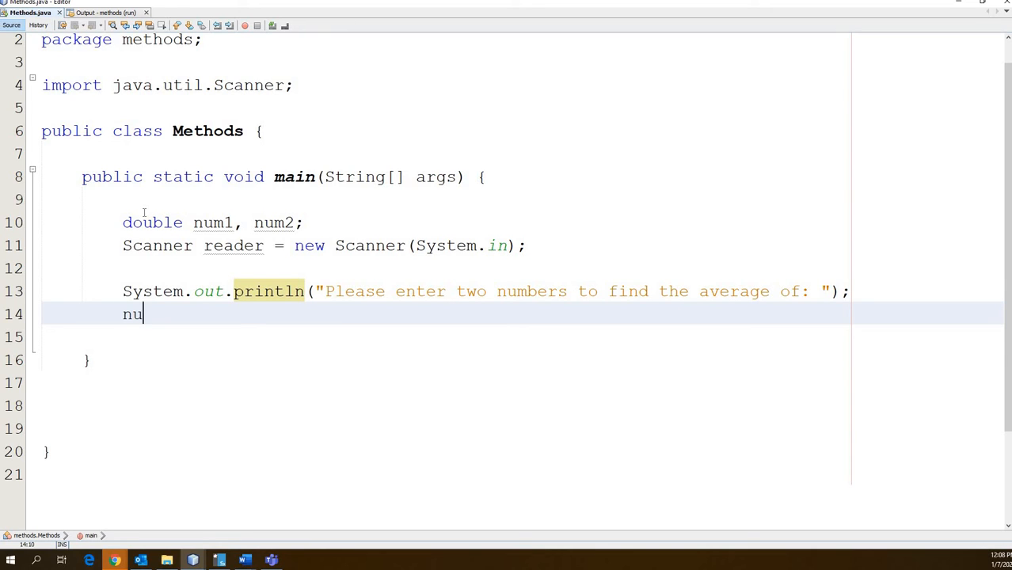
{"action": "type", "text": "m1 = reader.next"}
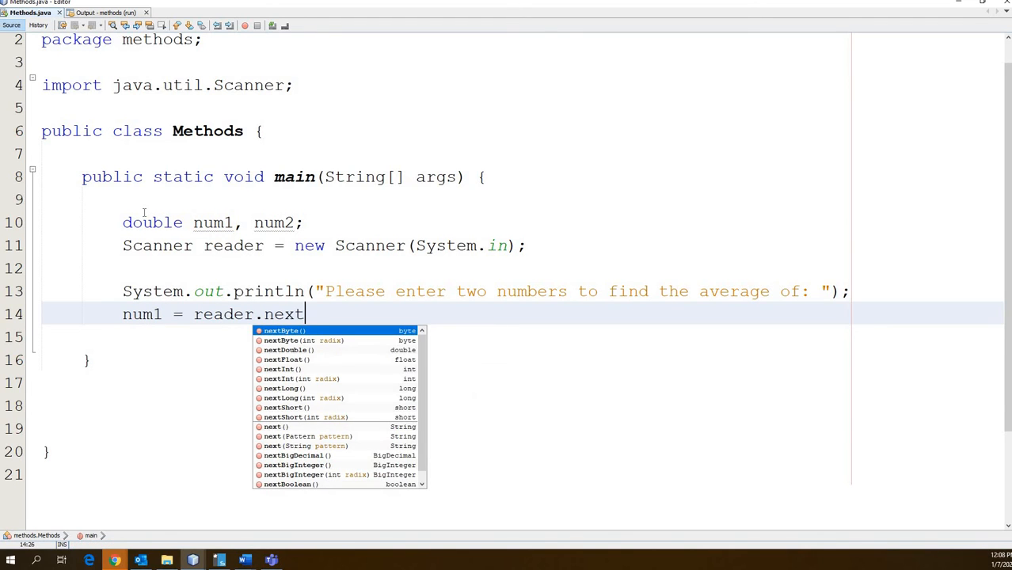
{"action": "type", "text": "Double"}
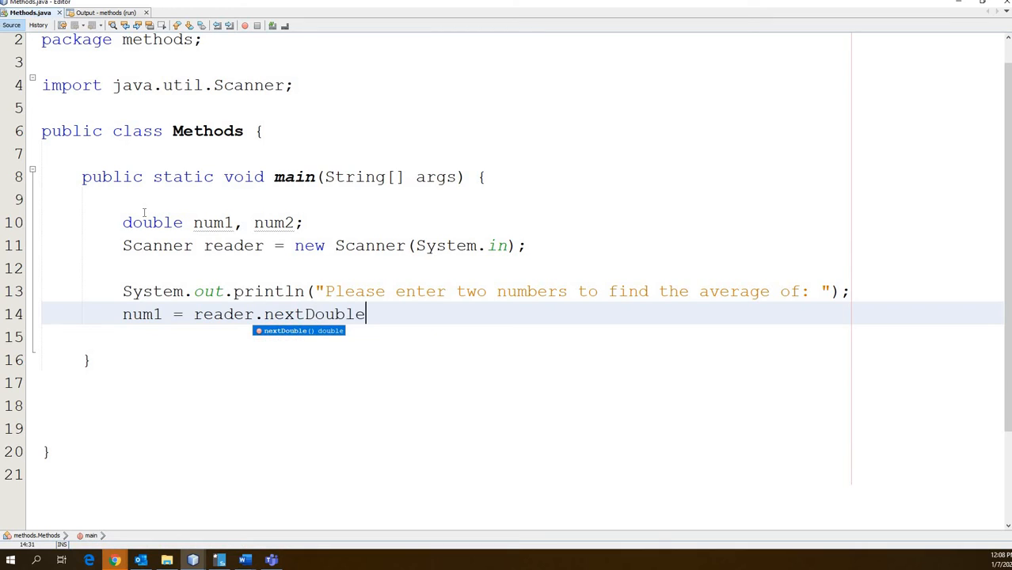
{"action": "type", "text": "();"}
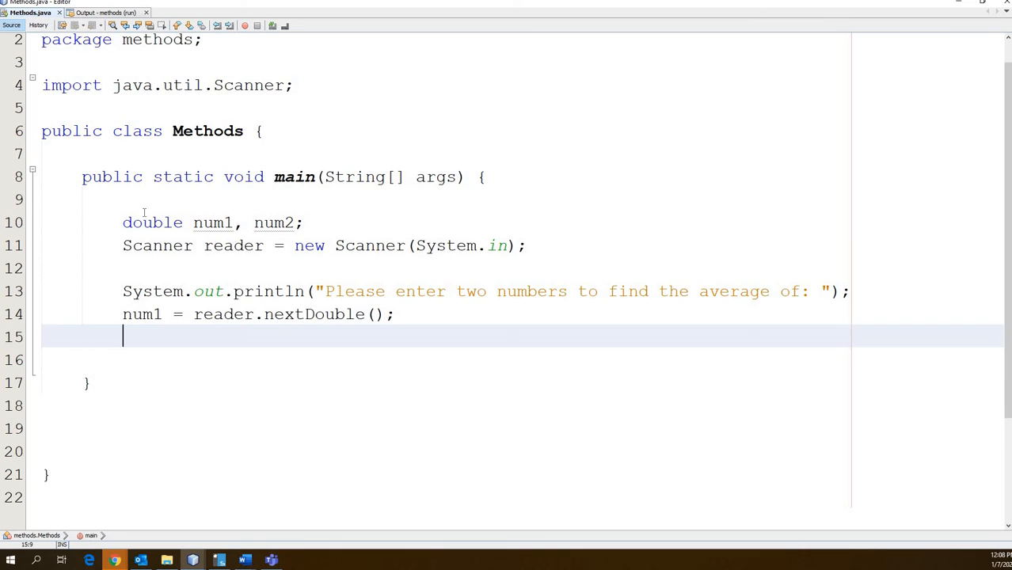
{"action": "type", "text": "num2 = rea"}
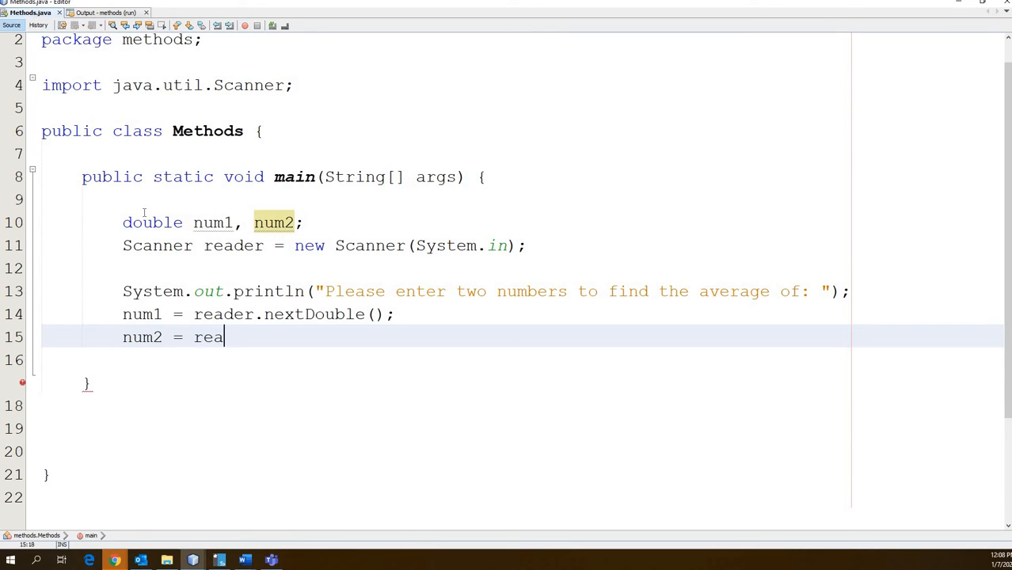
{"action": "type", "text": "der.nextDouble("}
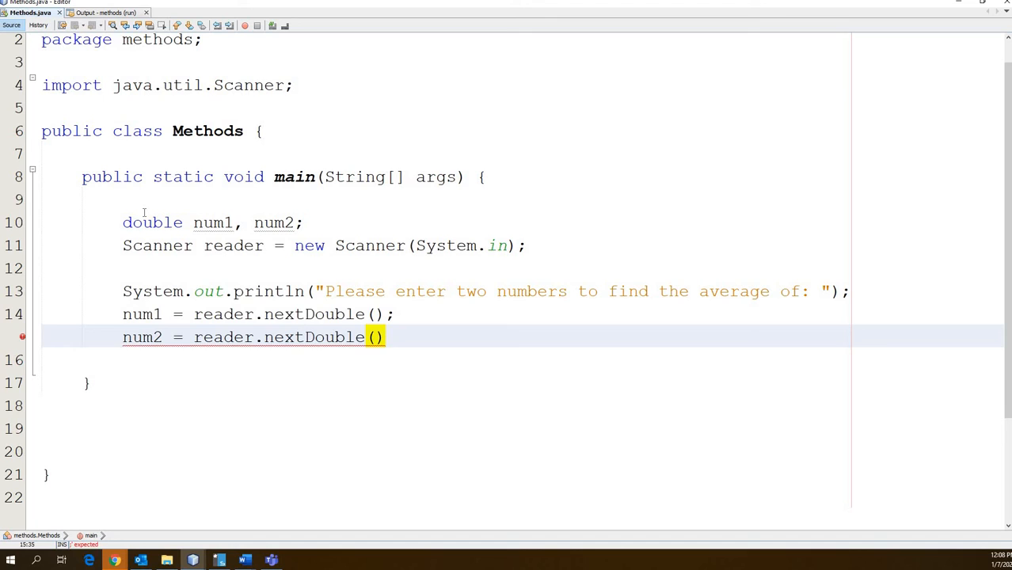
{"action": "type", "text": ";"}
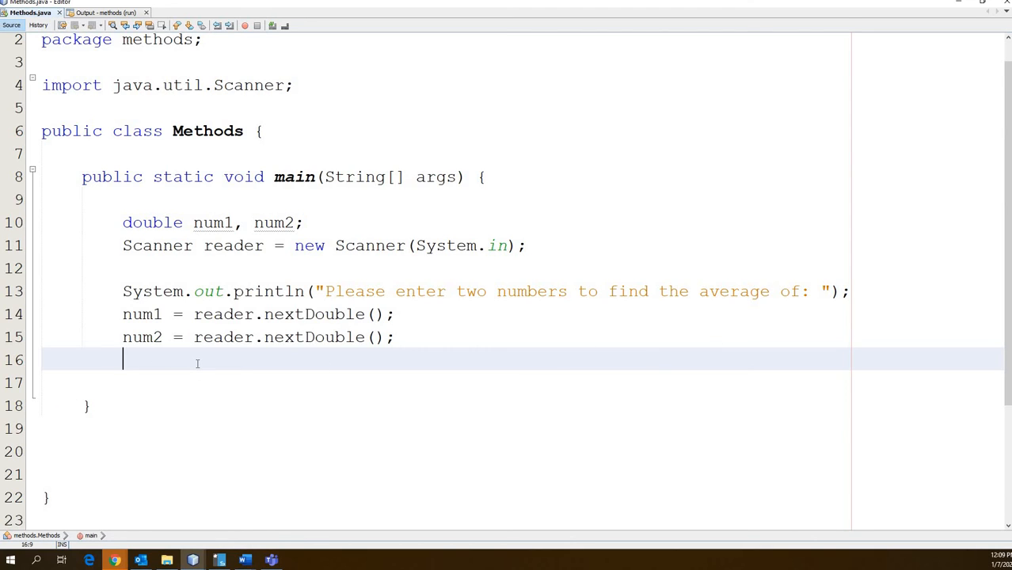
{"action": "mouse_move", "coordinate": [236, 379]}
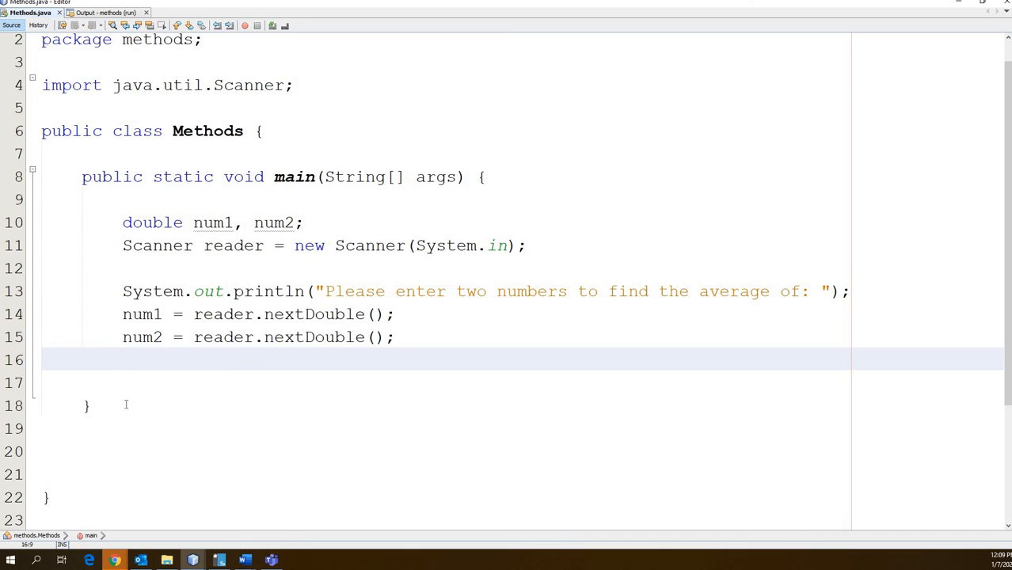
{"action": "mouse_move", "coordinate": [117, 213]}
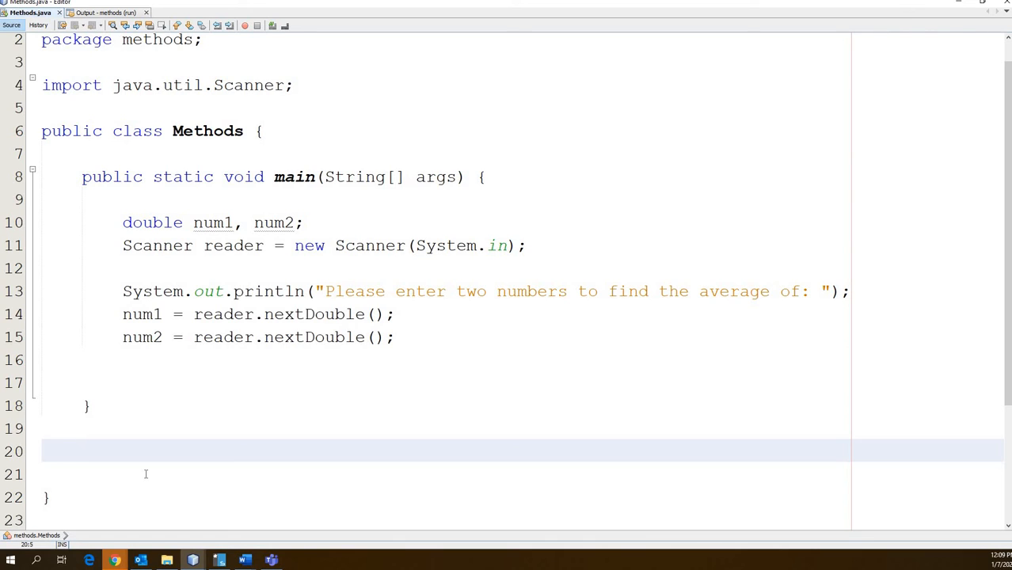
Step: Below main, type the method header 'public static double avg()'
{"action": "left_click", "coordinate": [83, 452]}
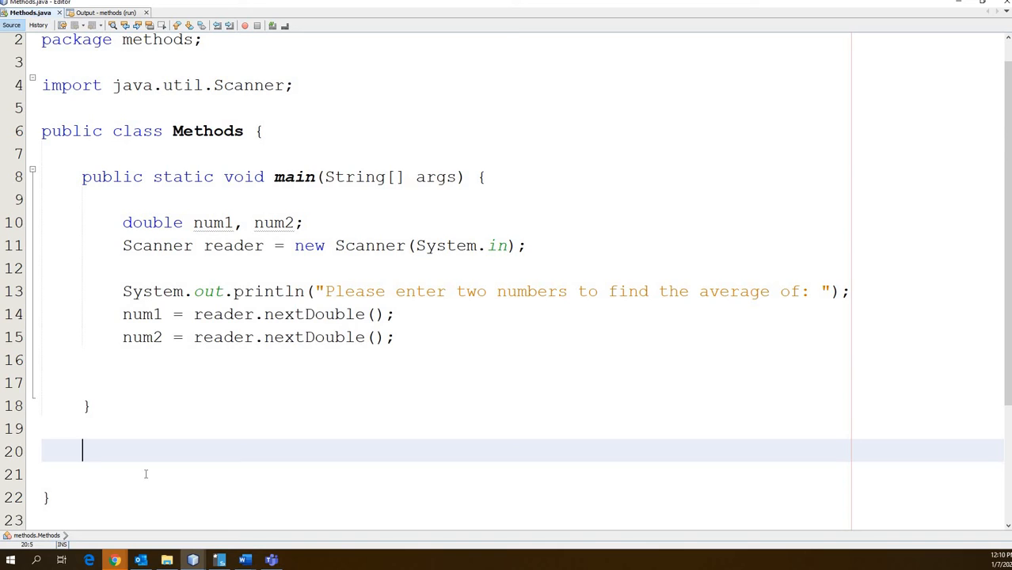
{"action": "type", "text": "p"}
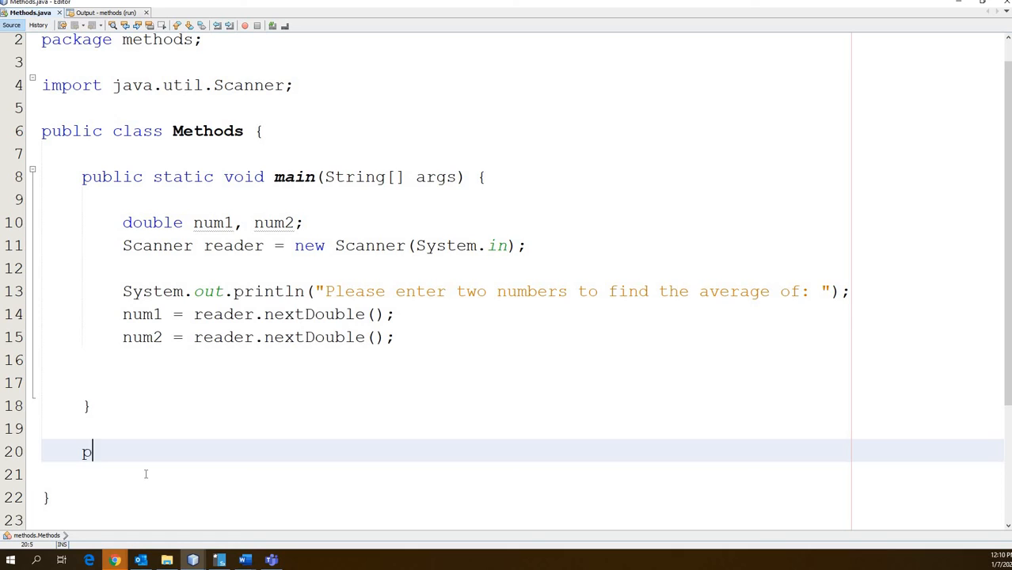
{"action": "type", "text": "ublic"}
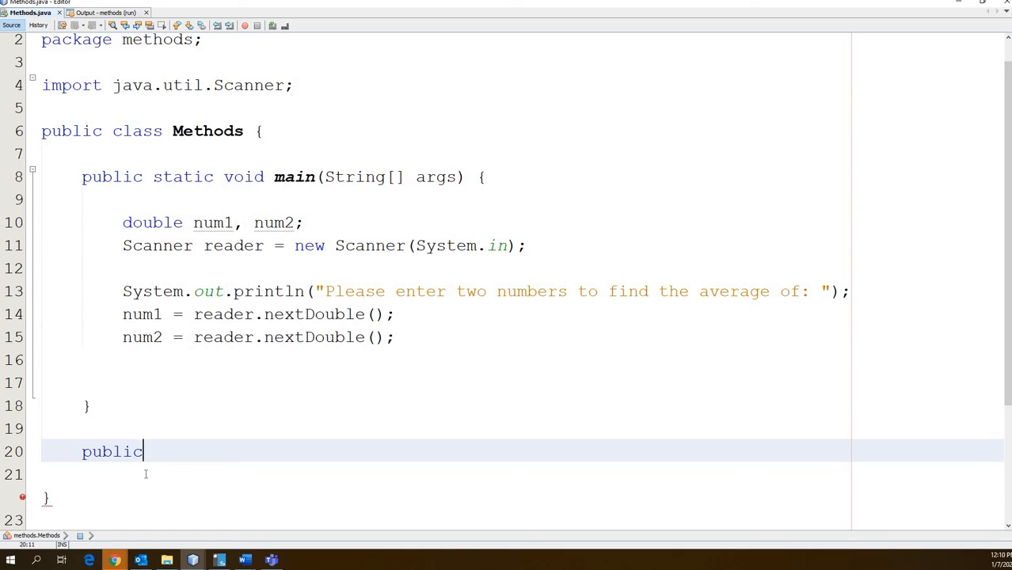
{"action": "type", "text": "stat"}
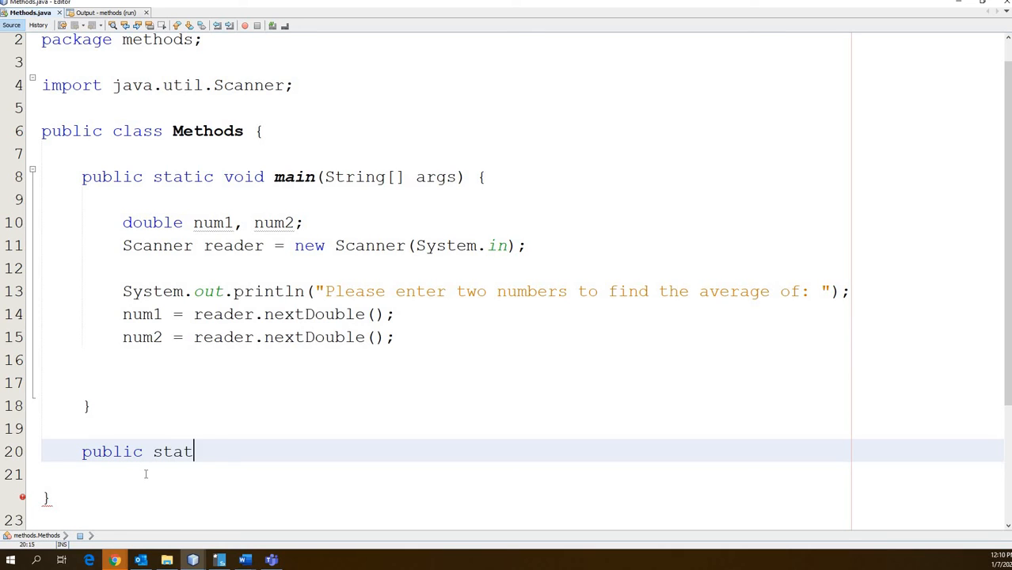
{"action": "type", "text": "ic"}
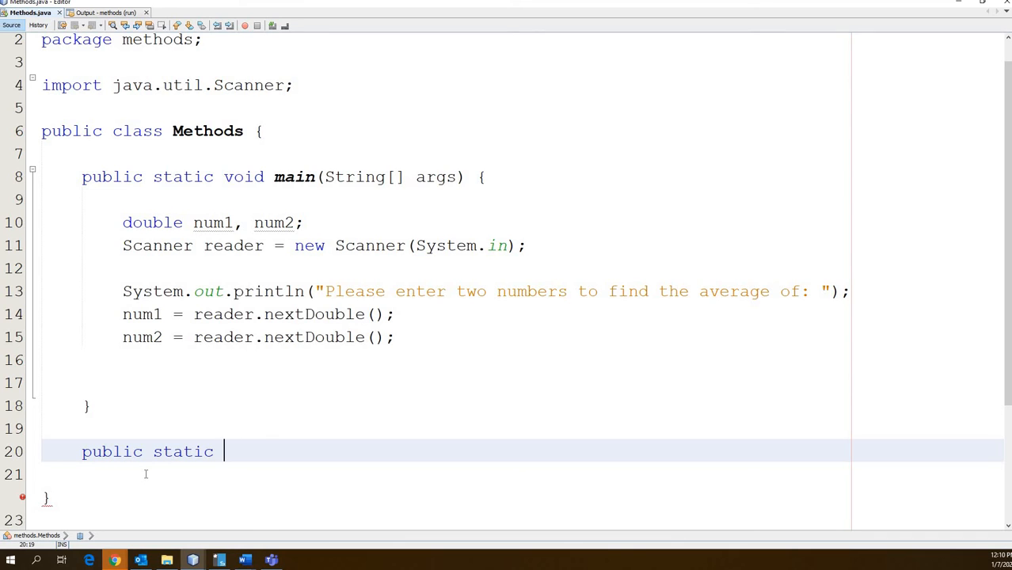
{"action": "type", "text": "double"}
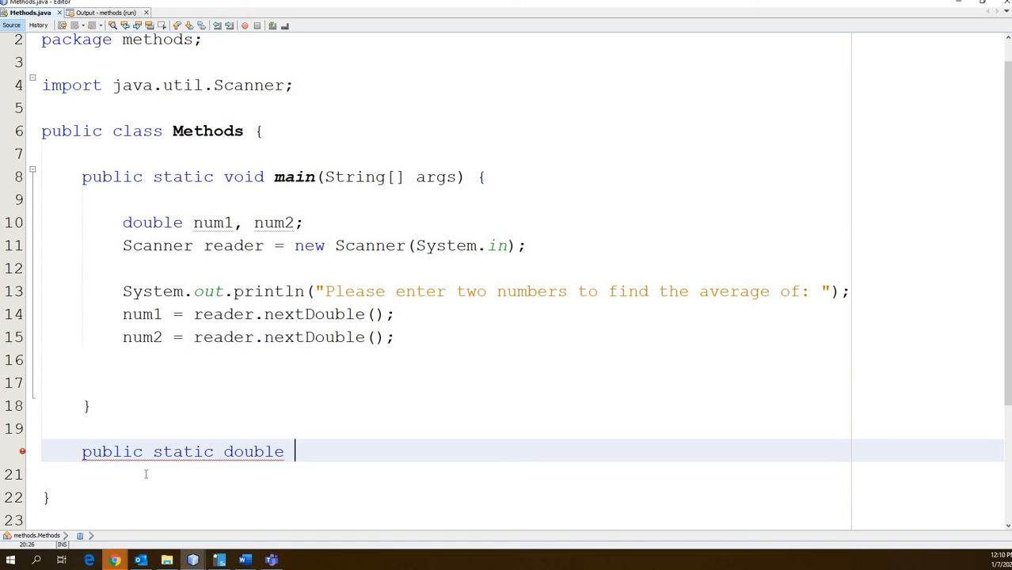
{"action": "type", "text": "av"}
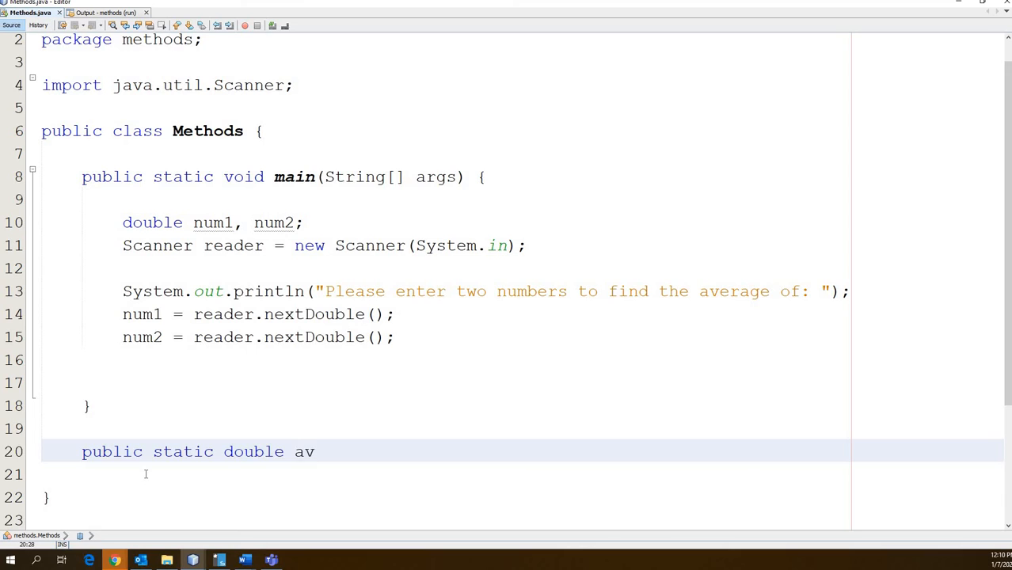
{"action": "type", "text": "g()"}
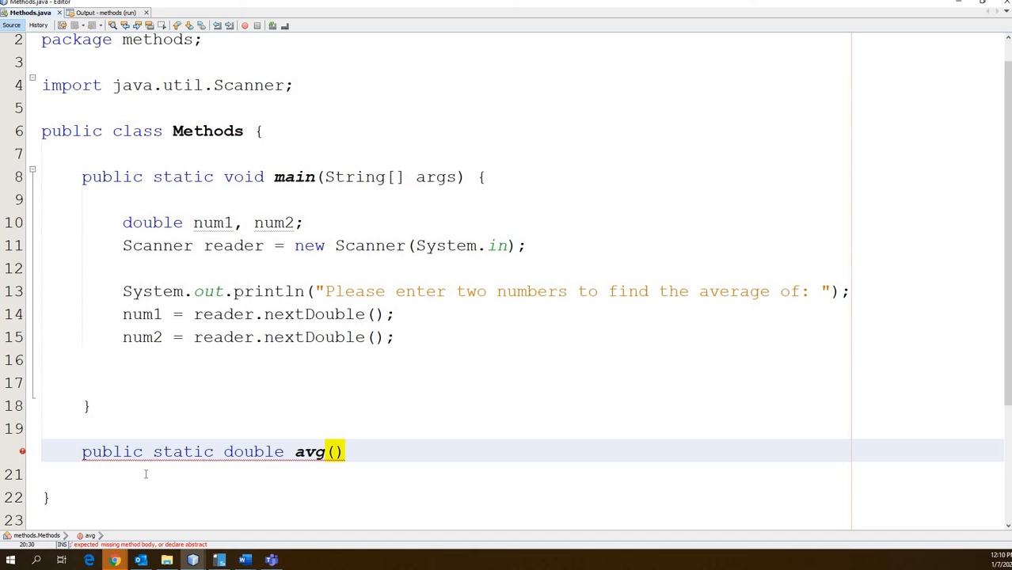
Step: Give avg the parameters 'double a, double b' and open its body with a brace
{"action": "left_click", "coordinate": [338, 451]}
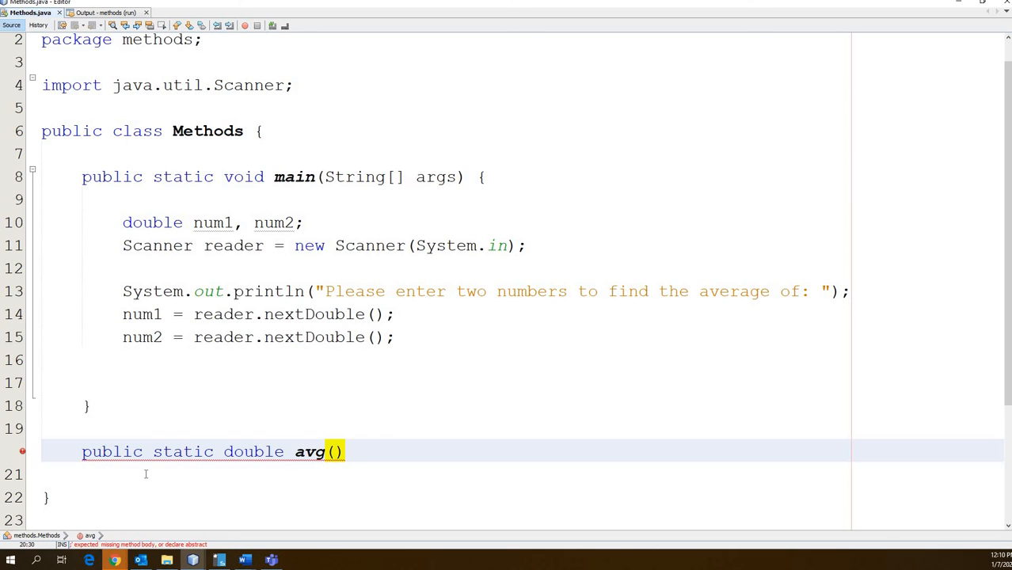
{"action": "type", "text": "double"}
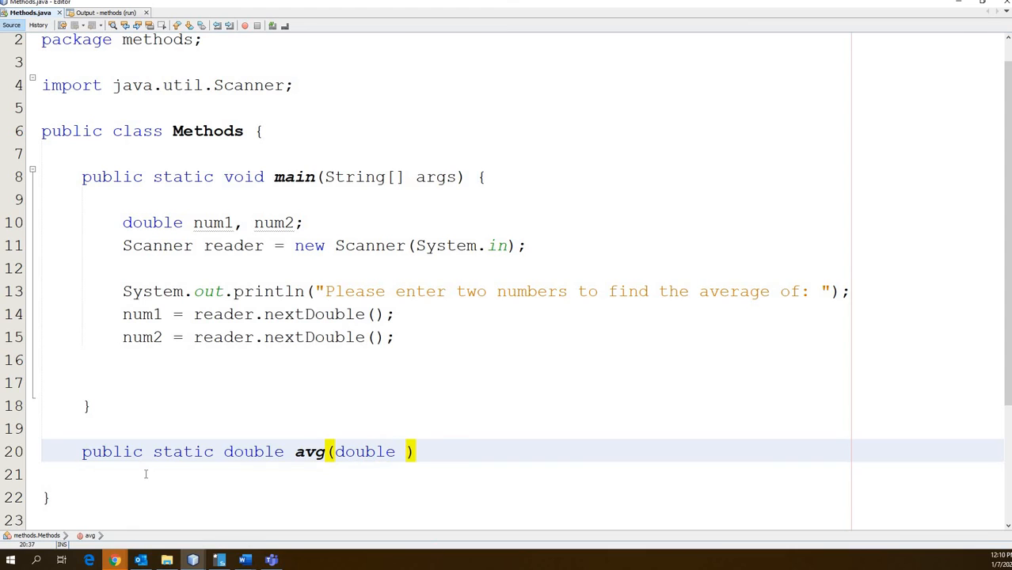
{"action": "type", "text": "a,"}
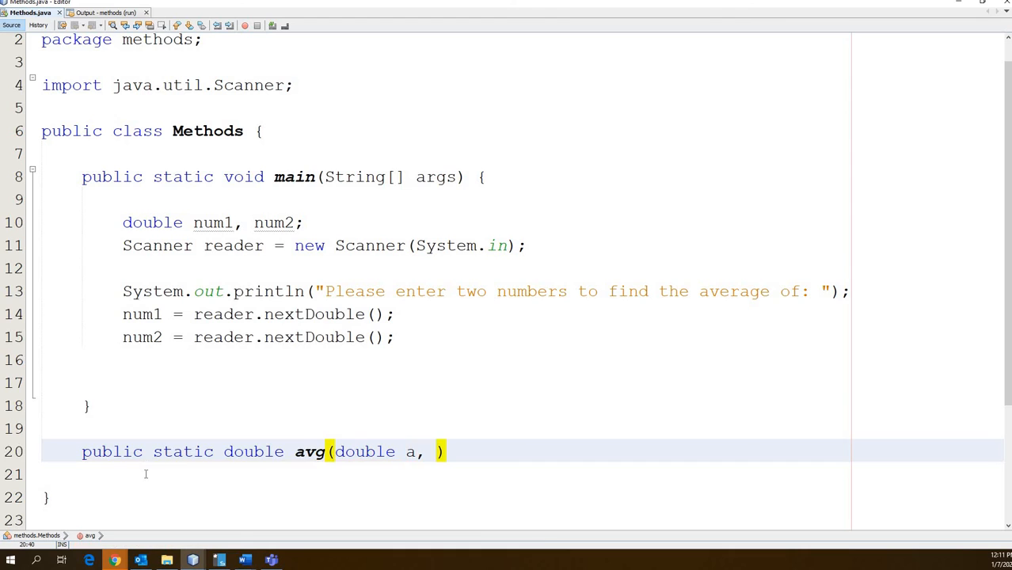
{"action": "type", "text": "doubl"}
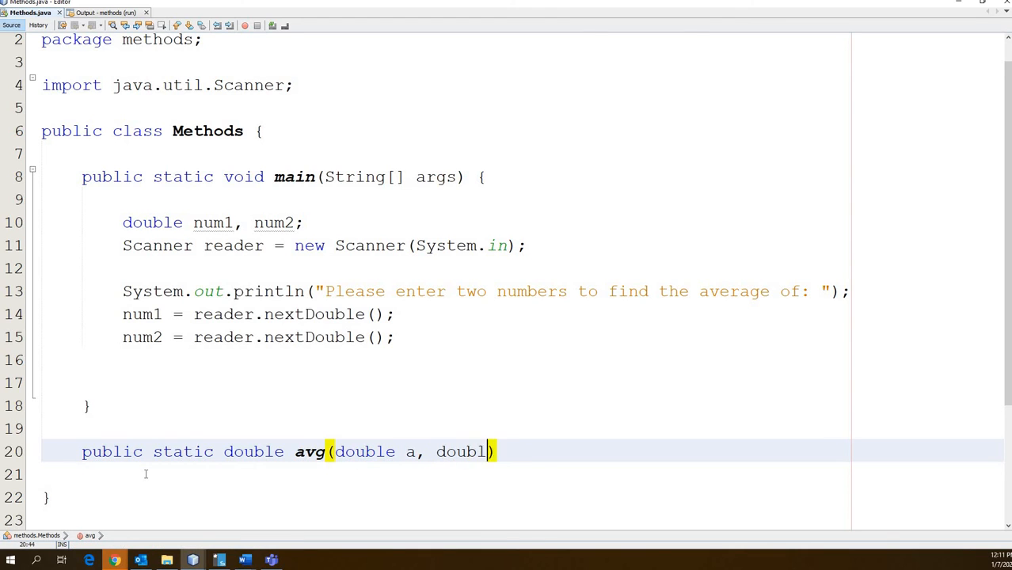
{"action": "type", "text": "e b)"}
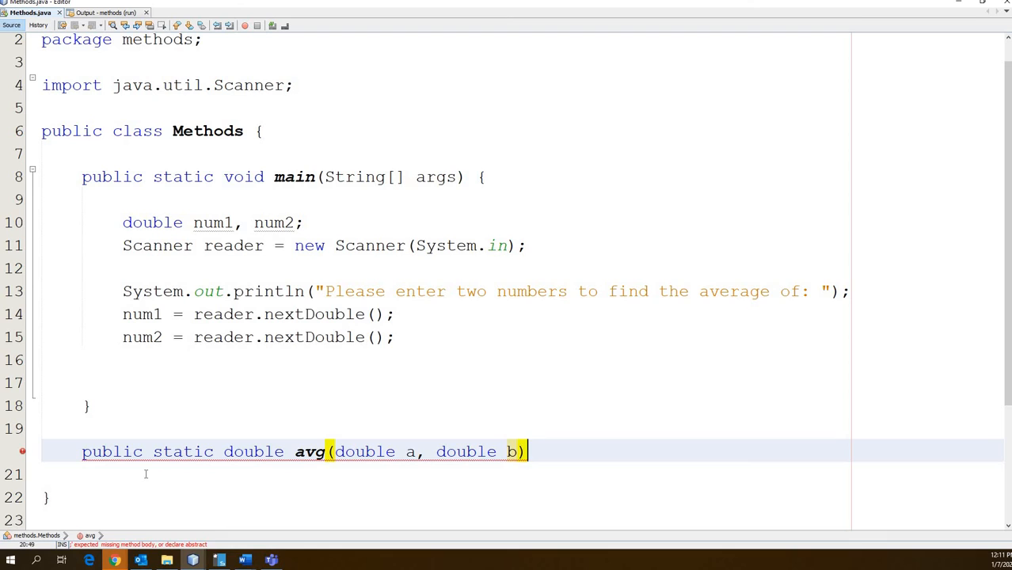
{"action": "type", "text": "{"}
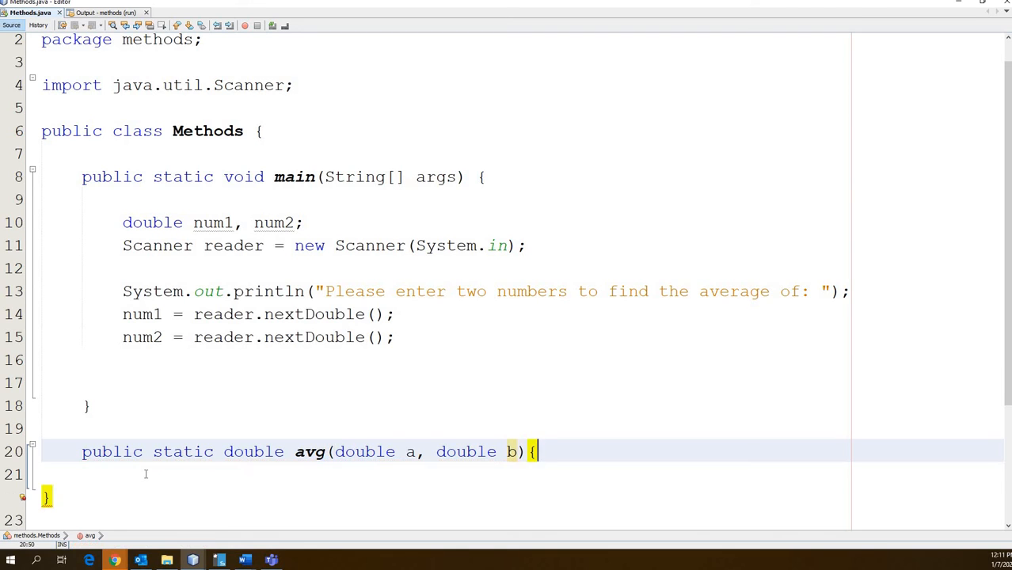
{"action": "key", "text": "enter"}
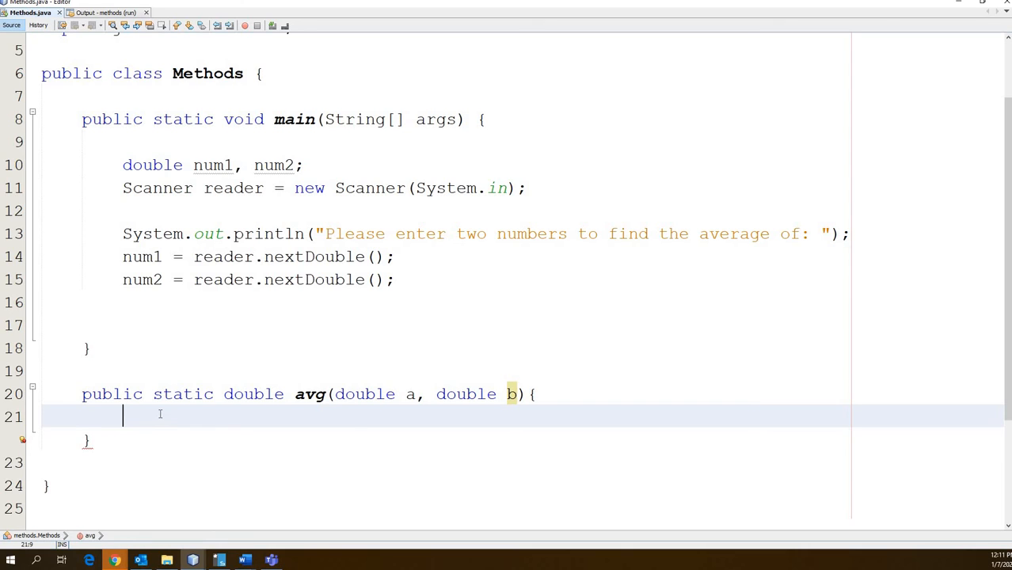
{"action": "mouse_move", "coordinate": [386, 401]}
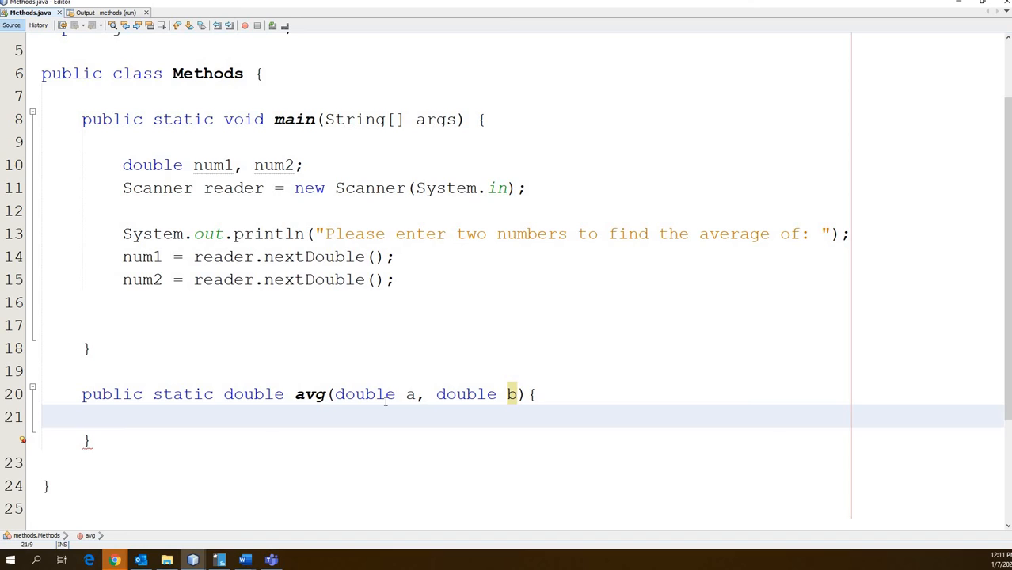
Step: In the avg body, type 'num1 =', then replace num1 with a
{"action": "left_click", "coordinate": [122, 416]}
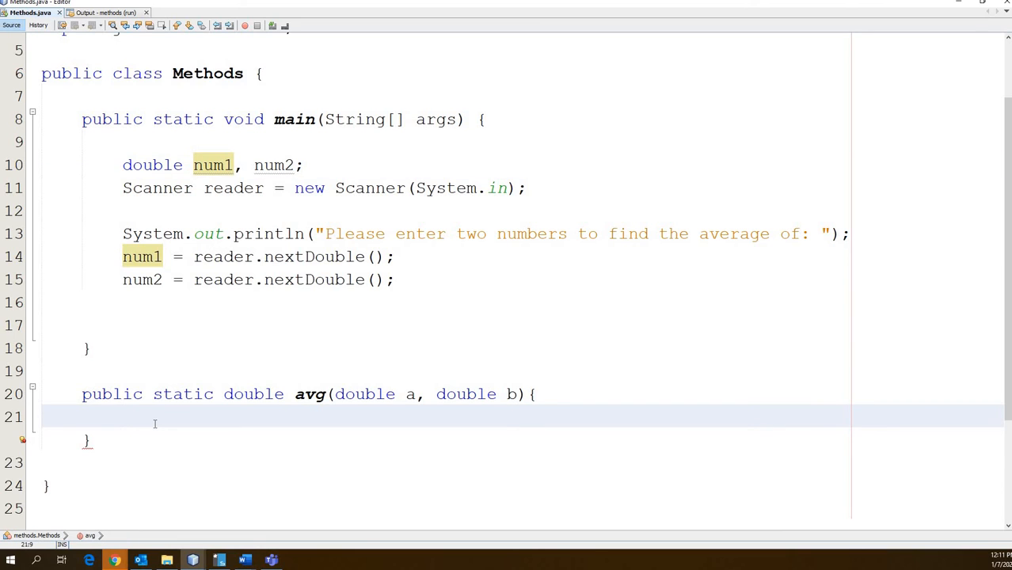
{"action": "type", "text": "num1"}
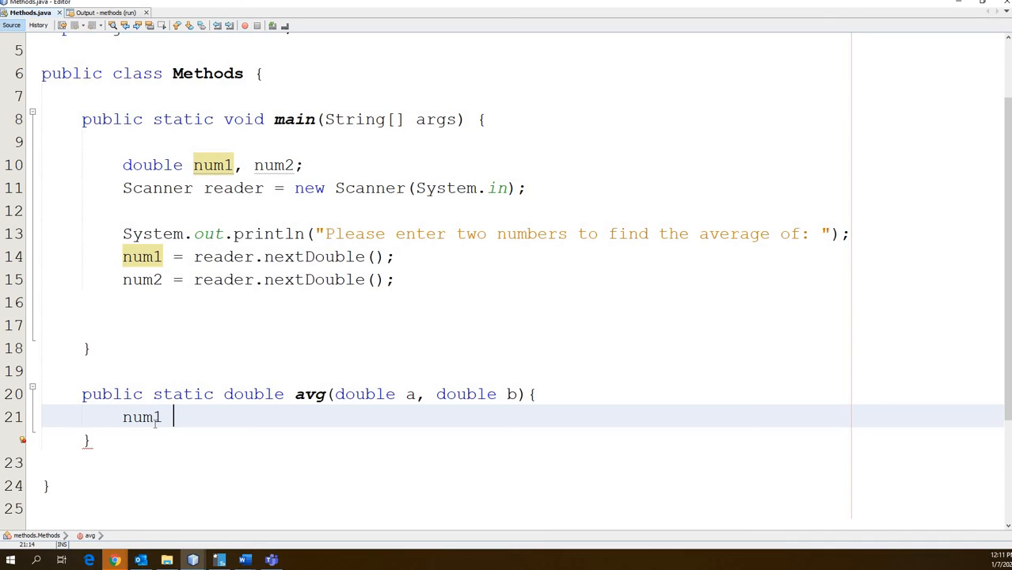
{"action": "type", "text": "="}
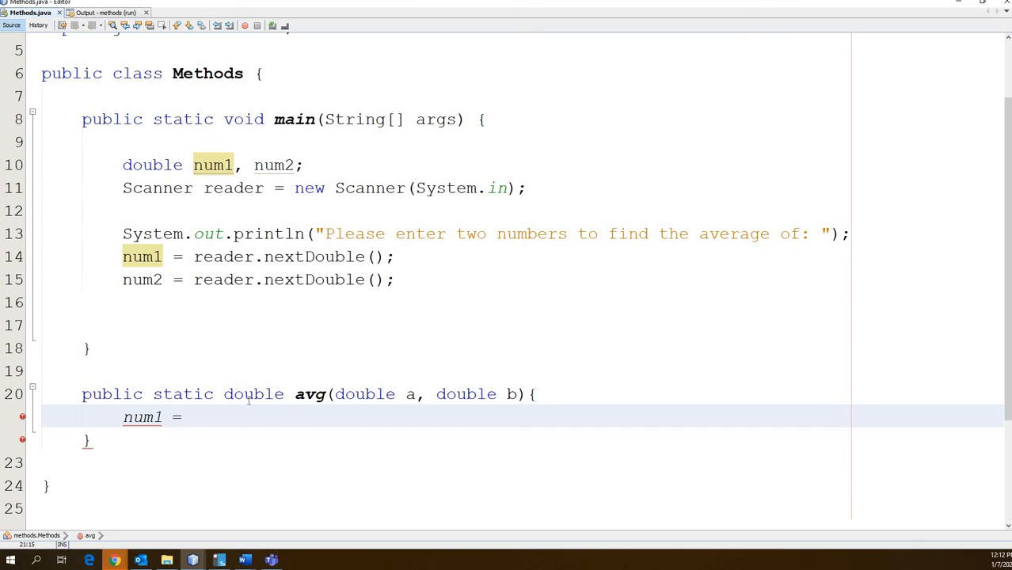
{"action": "mouse_move", "coordinate": [262, 180]}
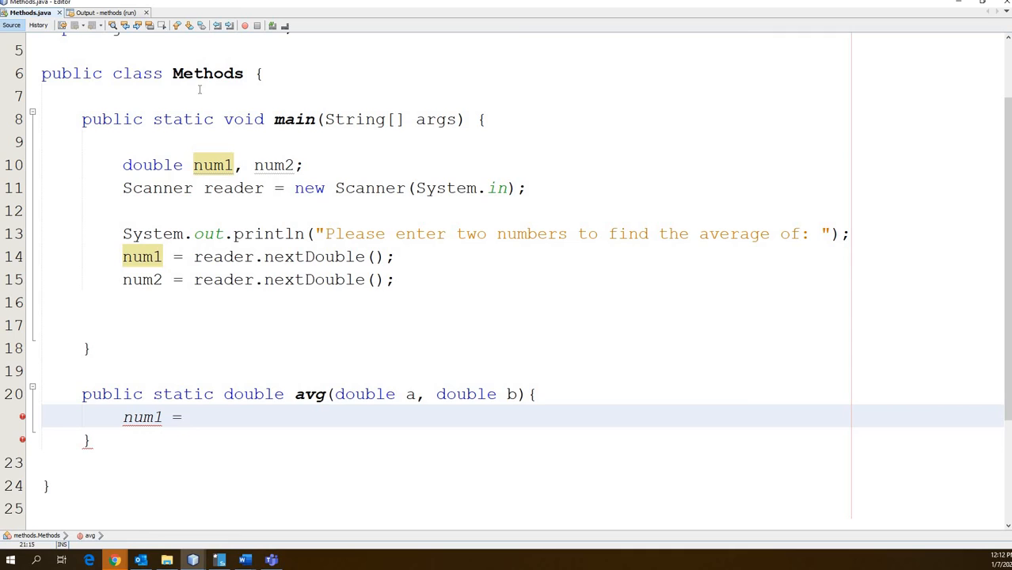
{"action": "left_click", "coordinate": [180, 417]}
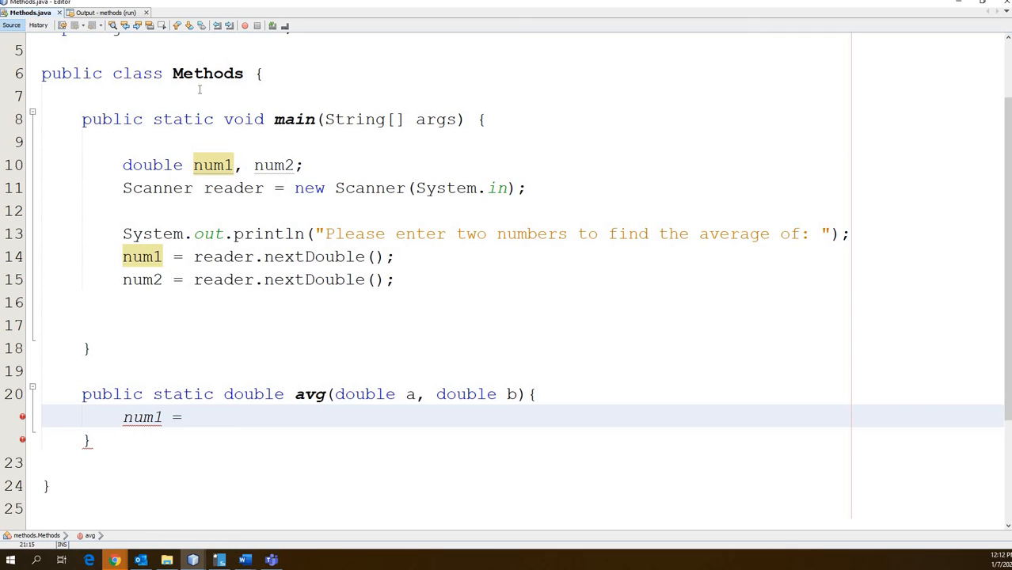
{"action": "left_click", "coordinate": [181, 418]}
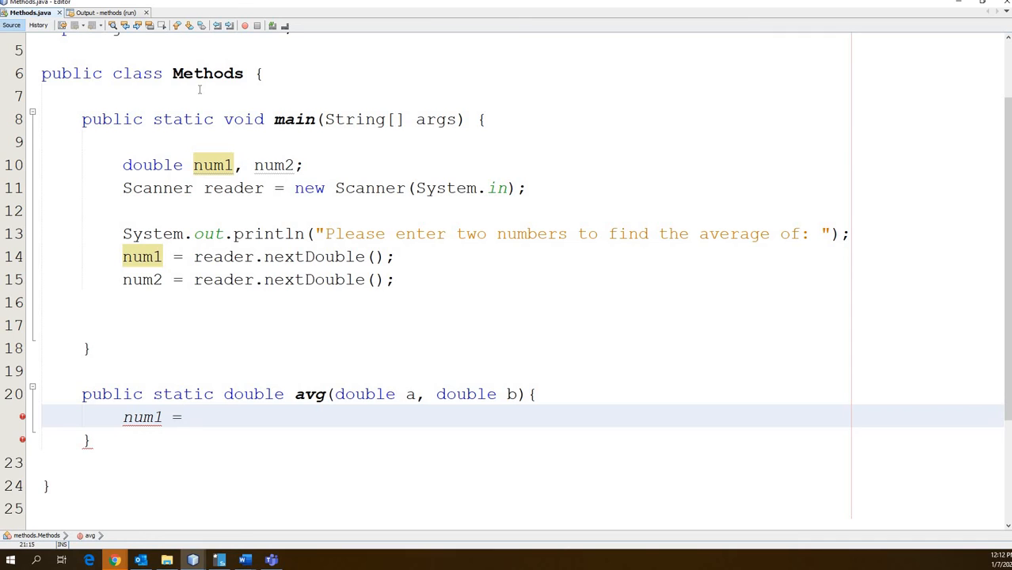
{"action": "left_click", "coordinate": [181, 418]}
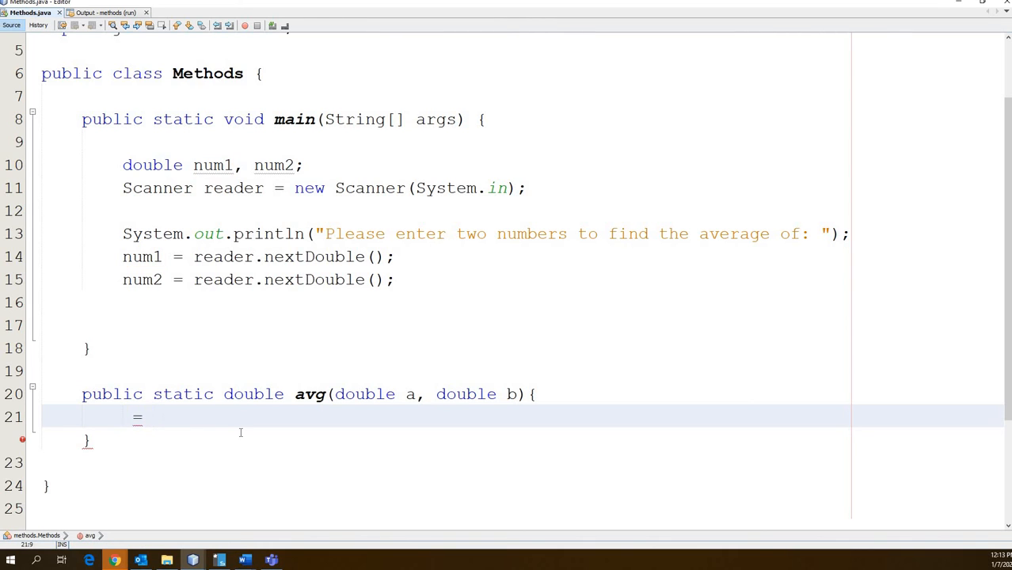
{"action": "type", "text": "a"}
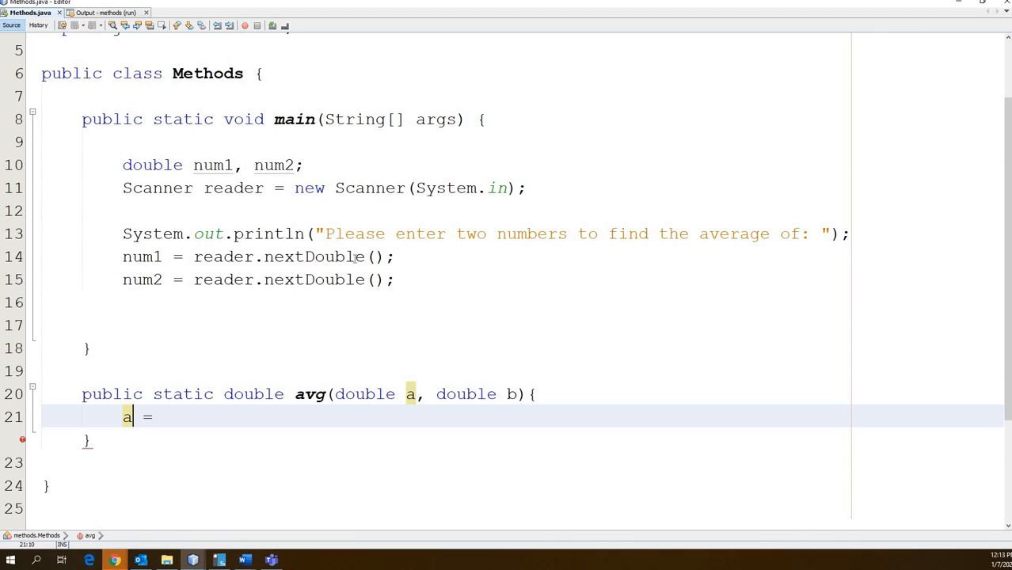
{"action": "mouse_move", "coordinate": [223, 175]}
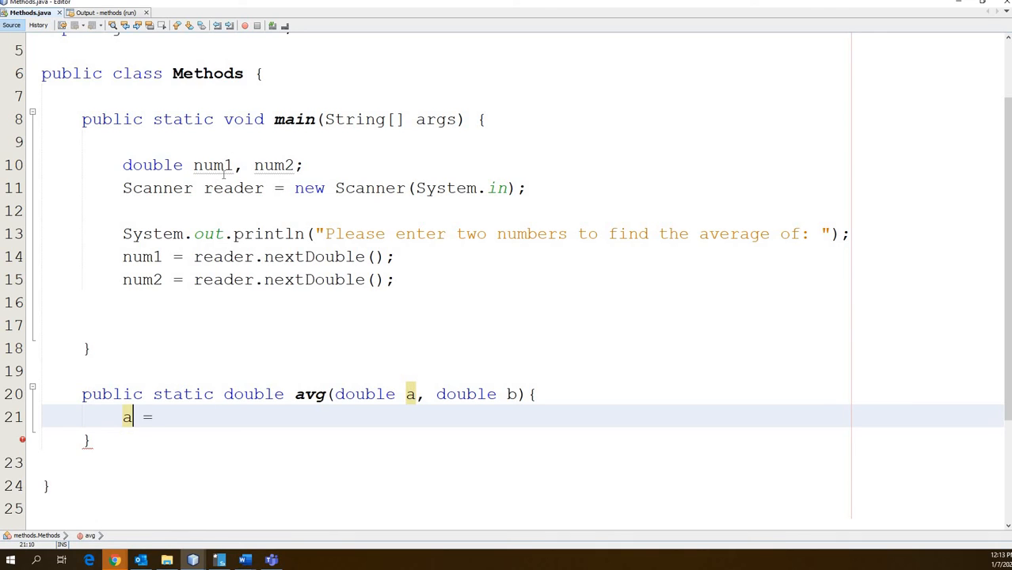
{"action": "mouse_move", "coordinate": [248, 220]}
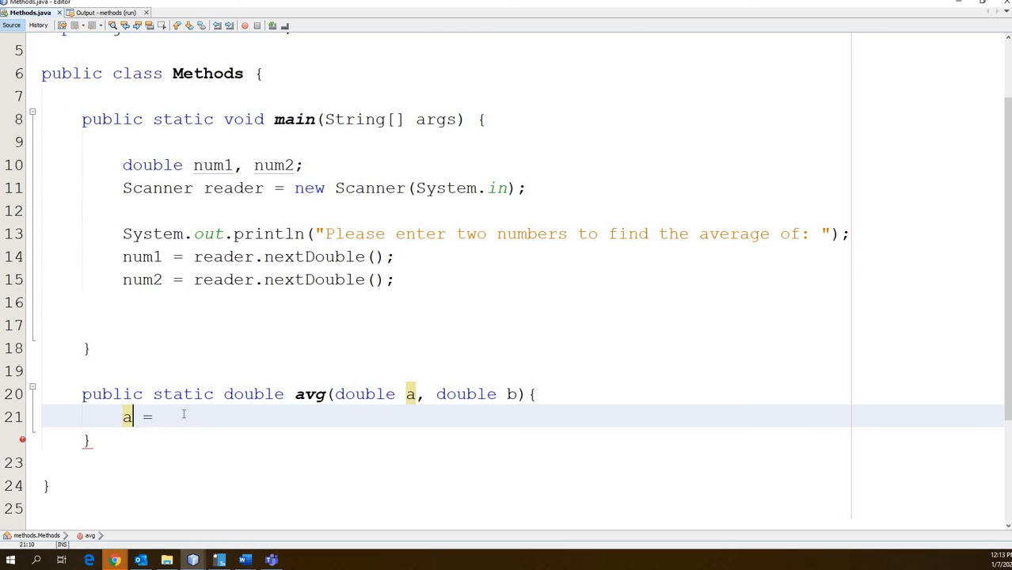
Step: Replace the partial line with 'double c;' and 'c = (a + b) / 2;' in avg
{"action": "key", "text": "Backspace"}
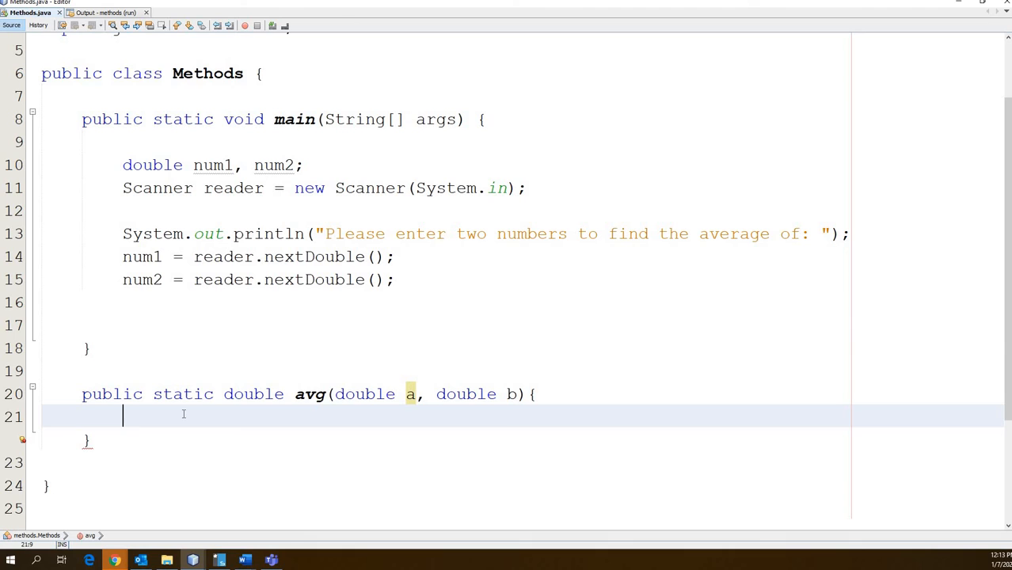
{"action": "type", "text": "dou"}
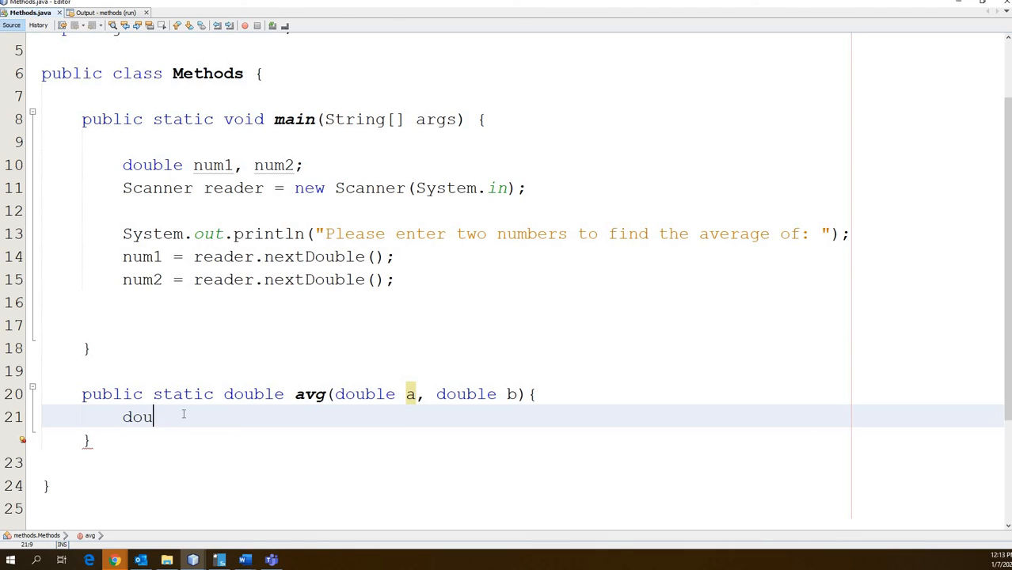
{"action": "type", "text": "ble c;"}
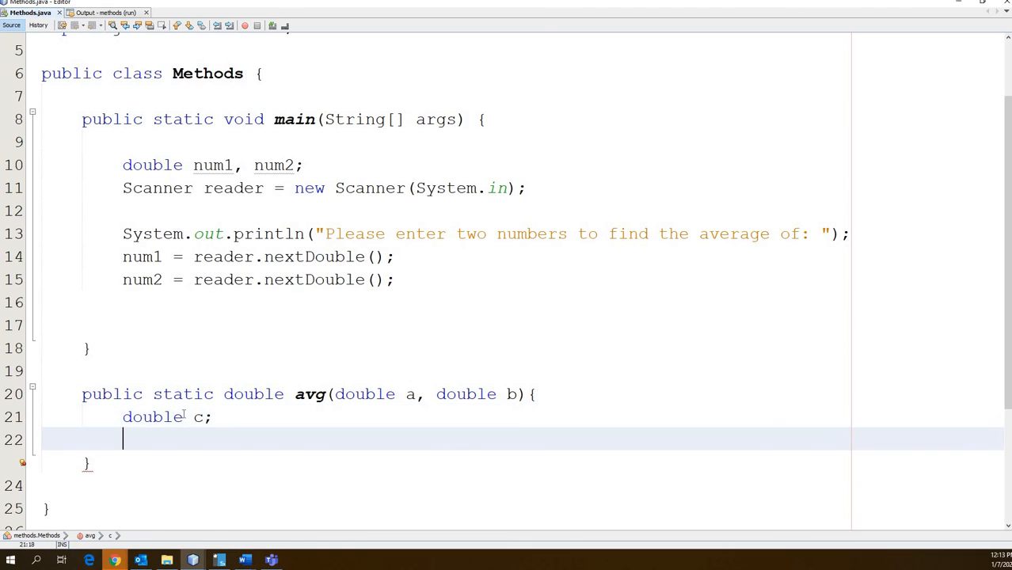
{"action": "type", "text": "c ="}
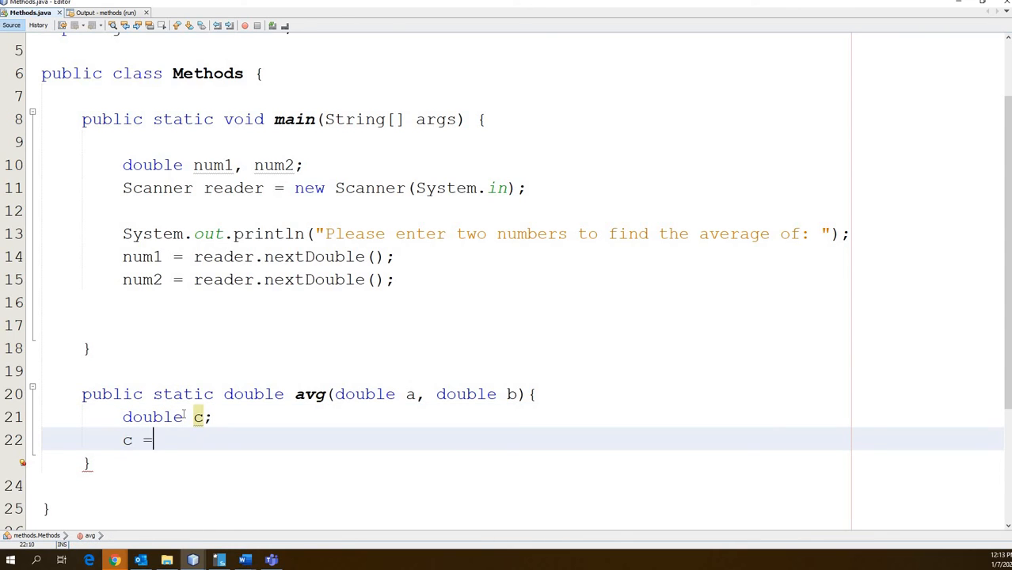
{"action": "type", "text": "\" \""}
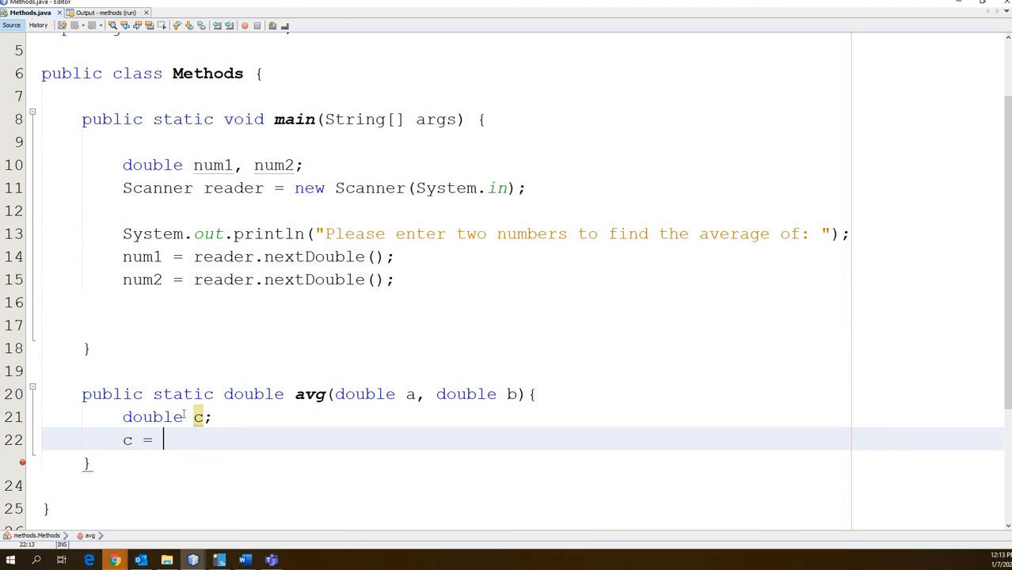
{"action": "type", "text": "a"}
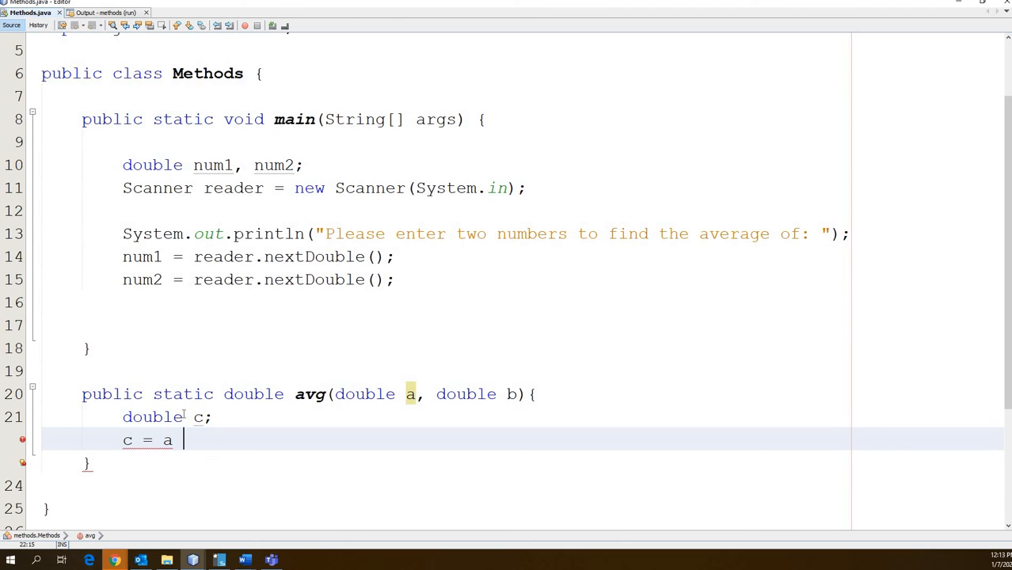
{"action": "type", "text": "+ b"}
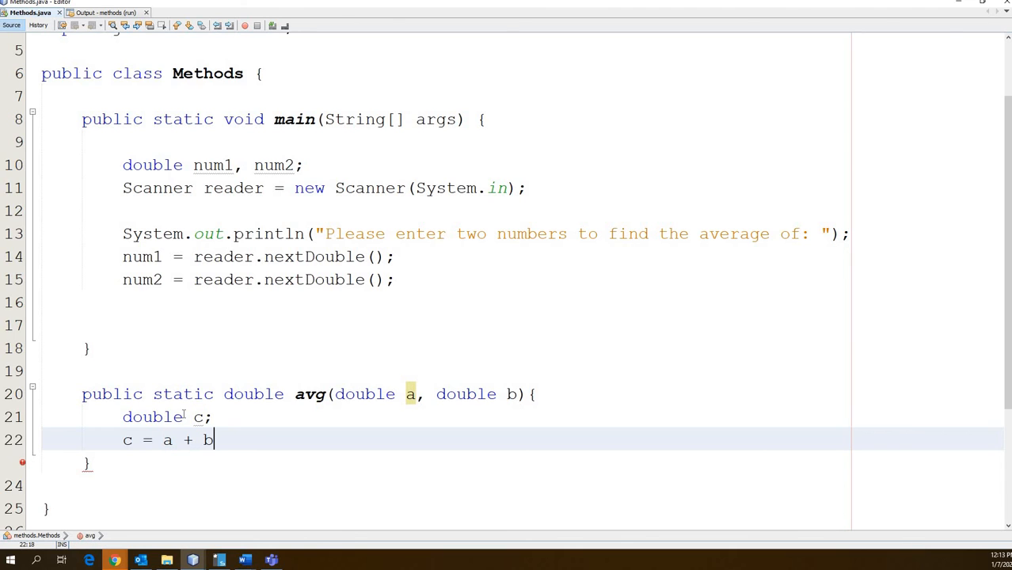
{"action": "type", "text": "/ 2"}
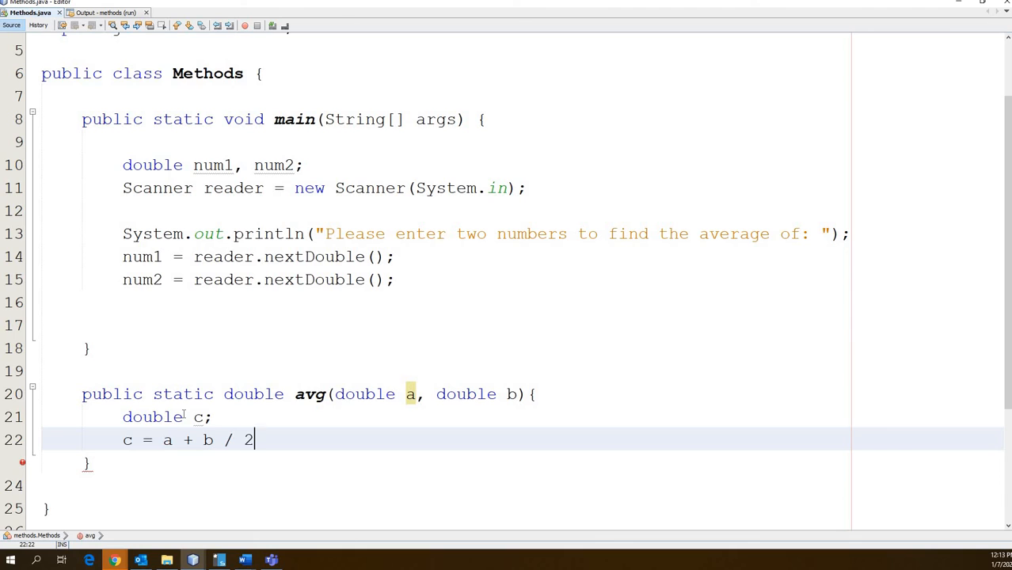
{"action": "type", "text": ";"}
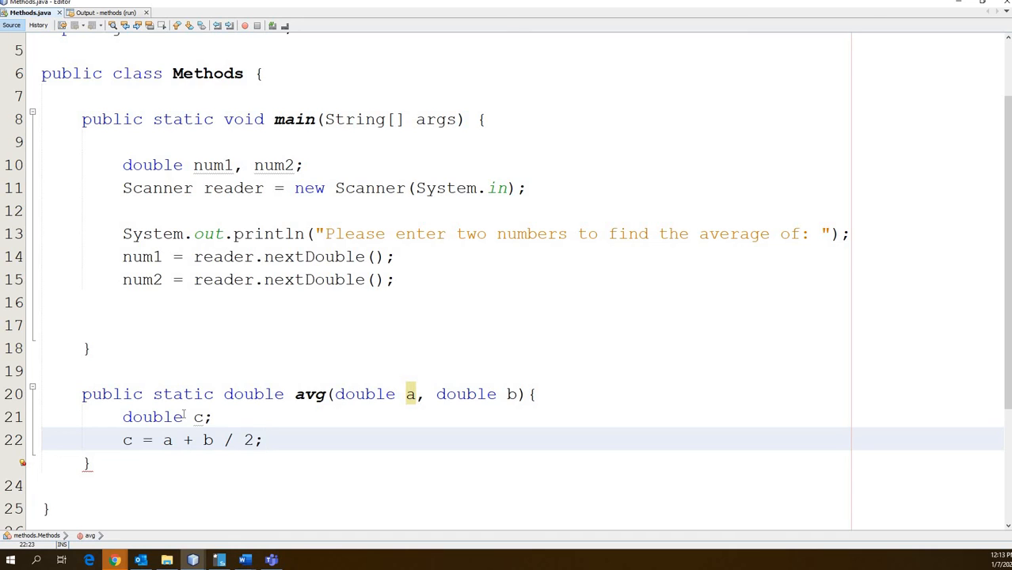
{"action": "left_click", "coordinate": [264, 439]}
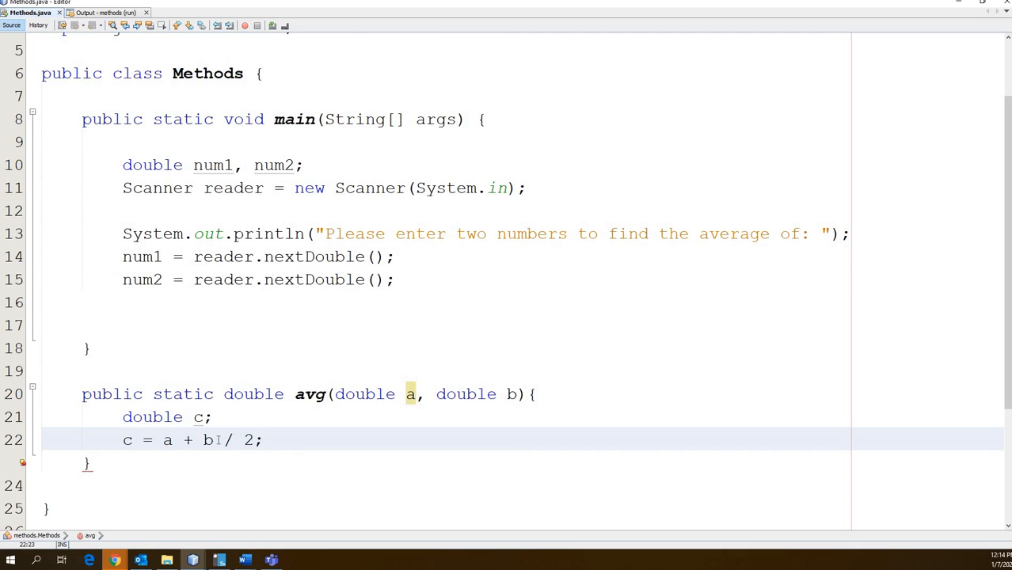
{"action": "type", "text": "("}
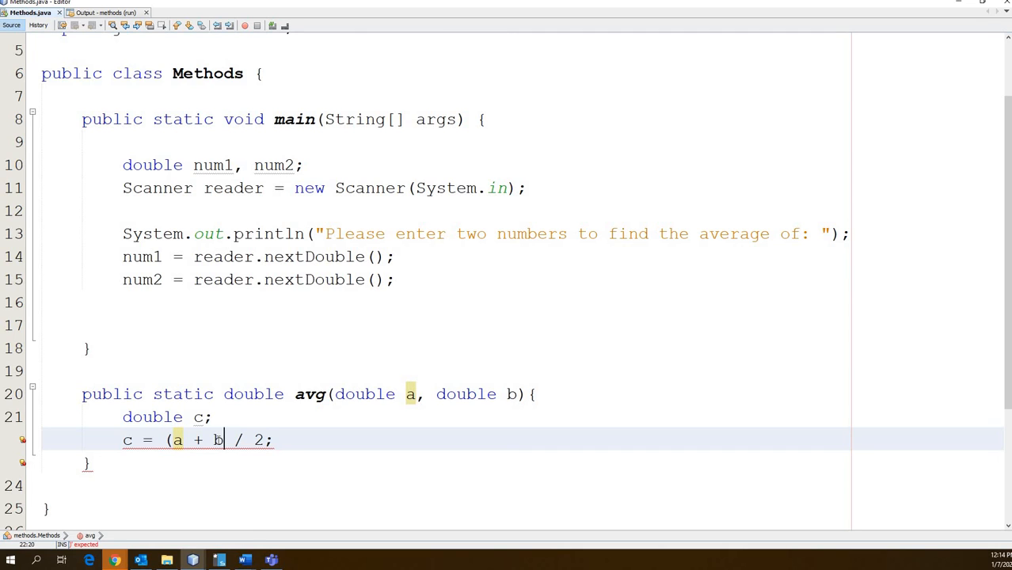
{"action": "type", "text": ")"}
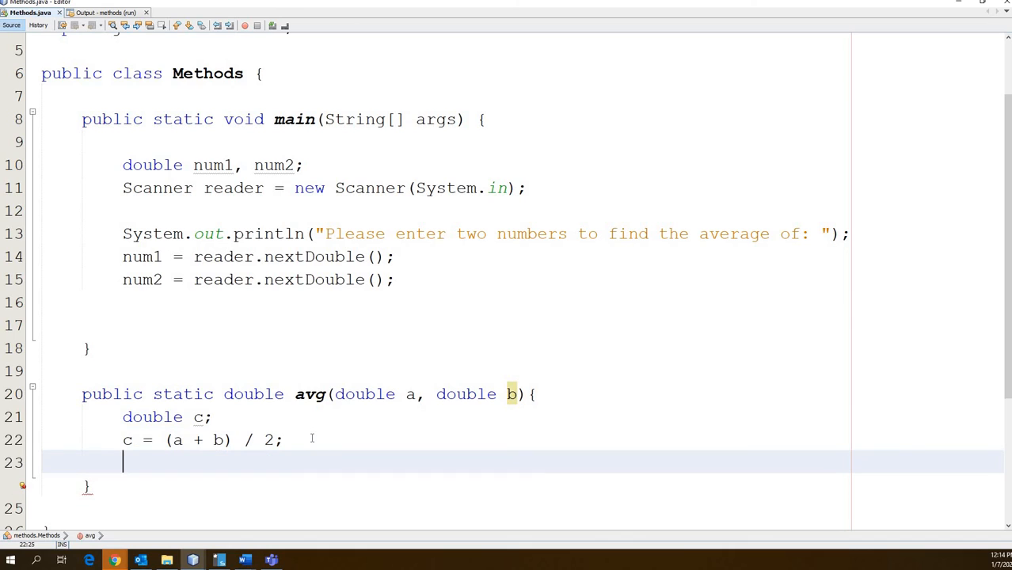
Step: End avg with 'return c;' and move to the end of main's num2 input line
{"action": "type", "text": "ret"}
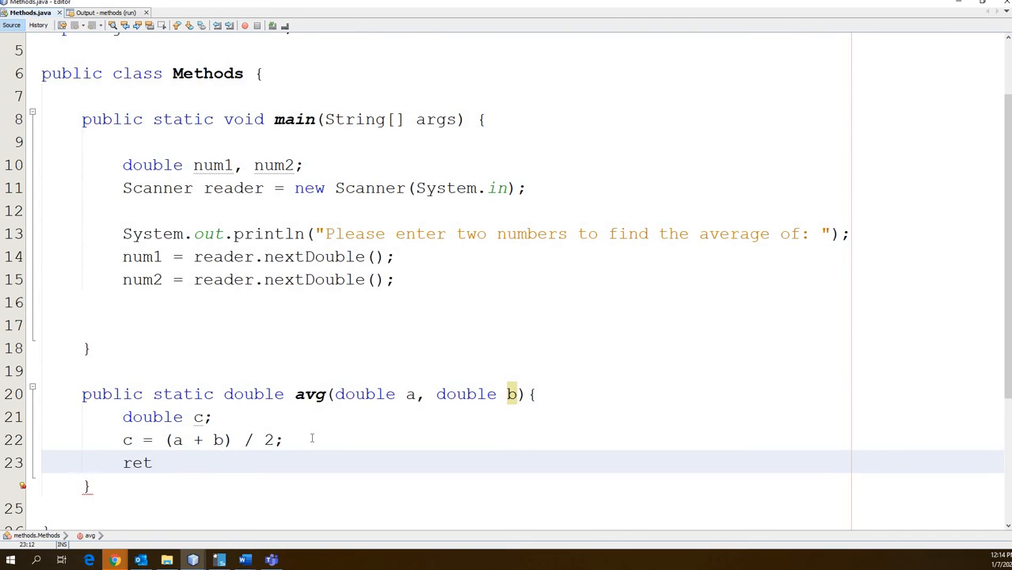
{"action": "type", "text": "urn c"}
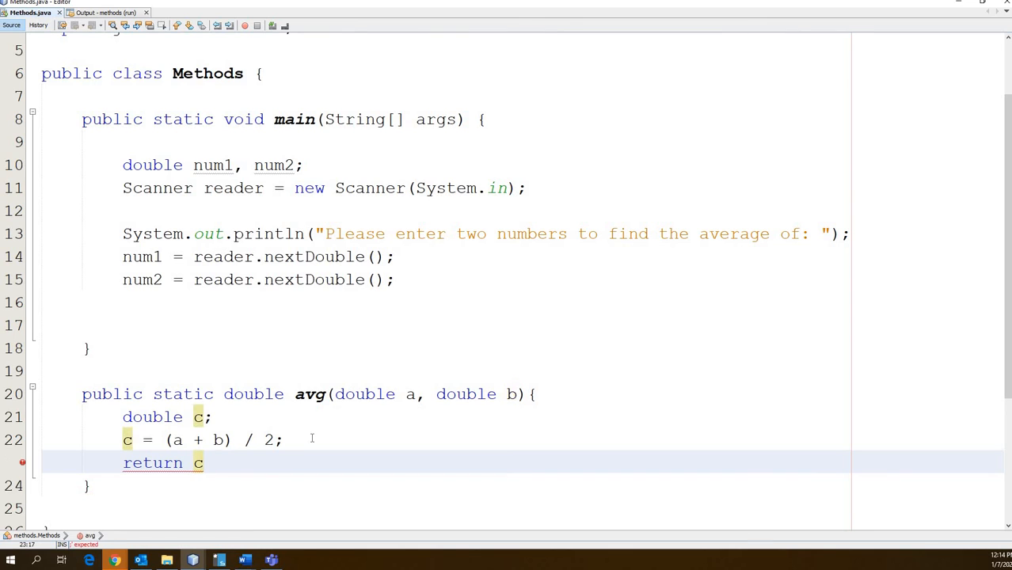
{"action": "type", "text": ";"}
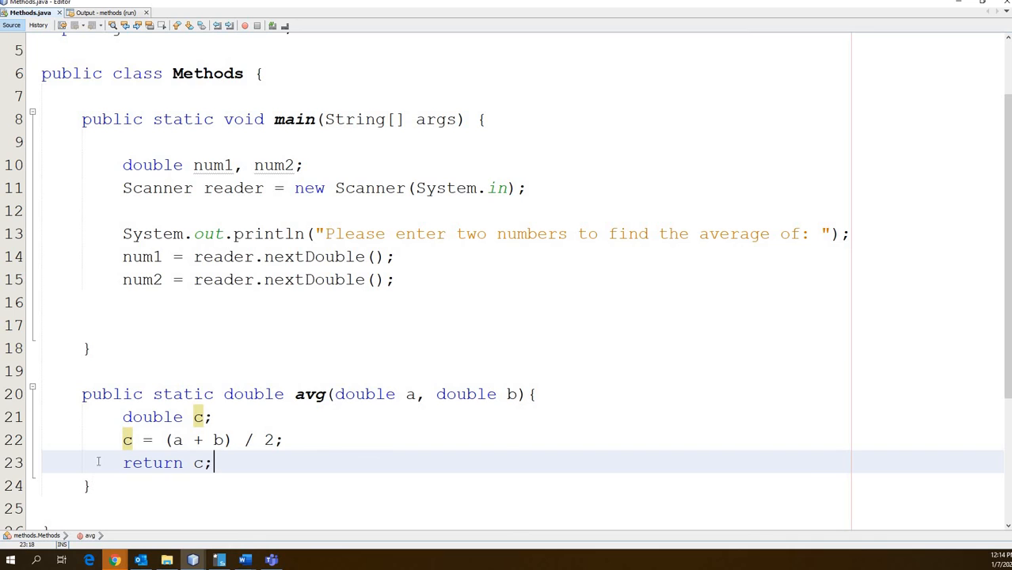
{"action": "left_click", "coordinate": [400, 279]}
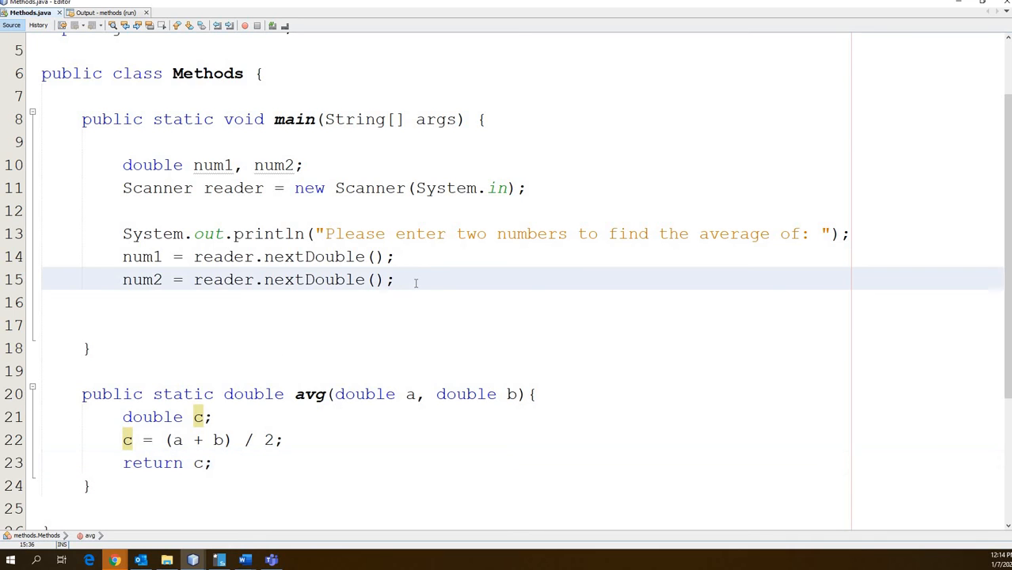
Step: Add System.out.println("The average is: " + avg(num1, num2)); in main
{"action": "type", "text": "Sy"}
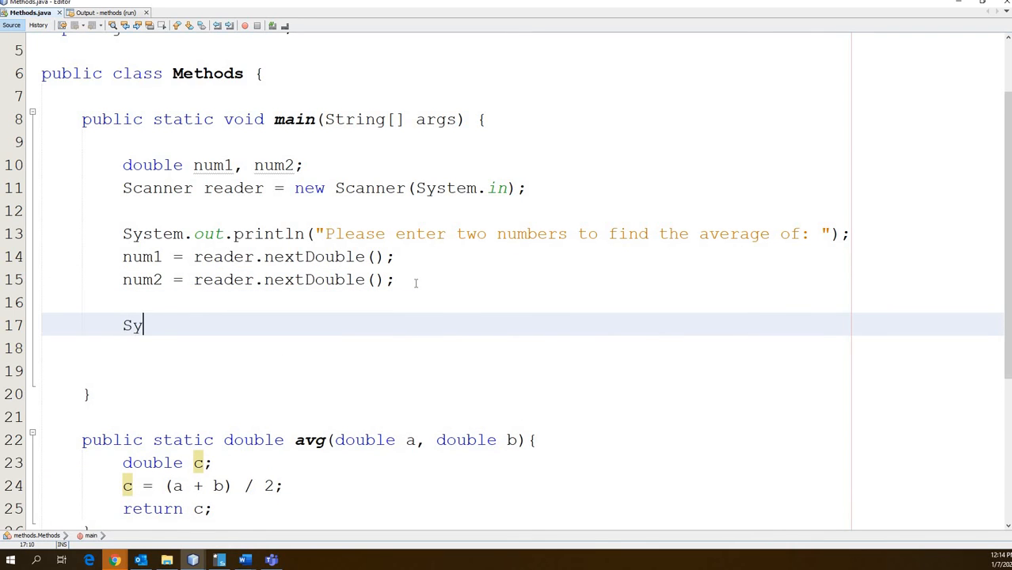
{"action": "type", "text": "stem.out.println(\"The a\");"}
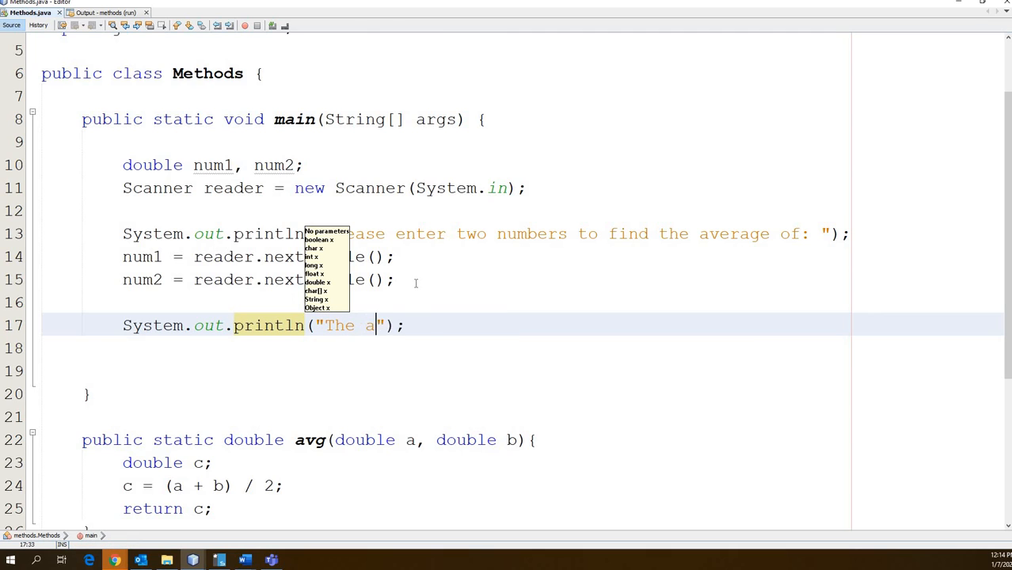
{"action": "type", "text": "verage is:"}
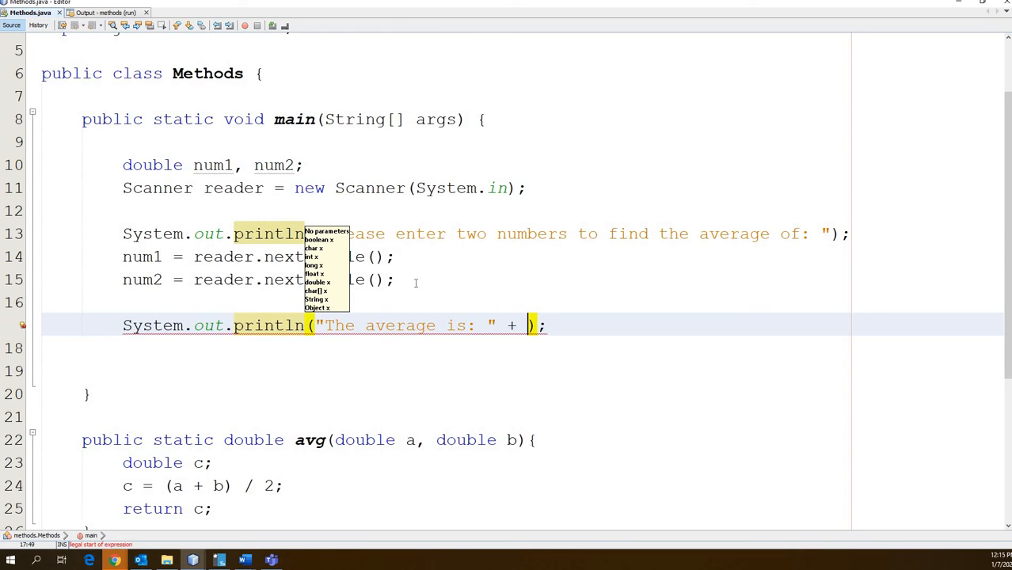
{"action": "type", "text": "avg("}
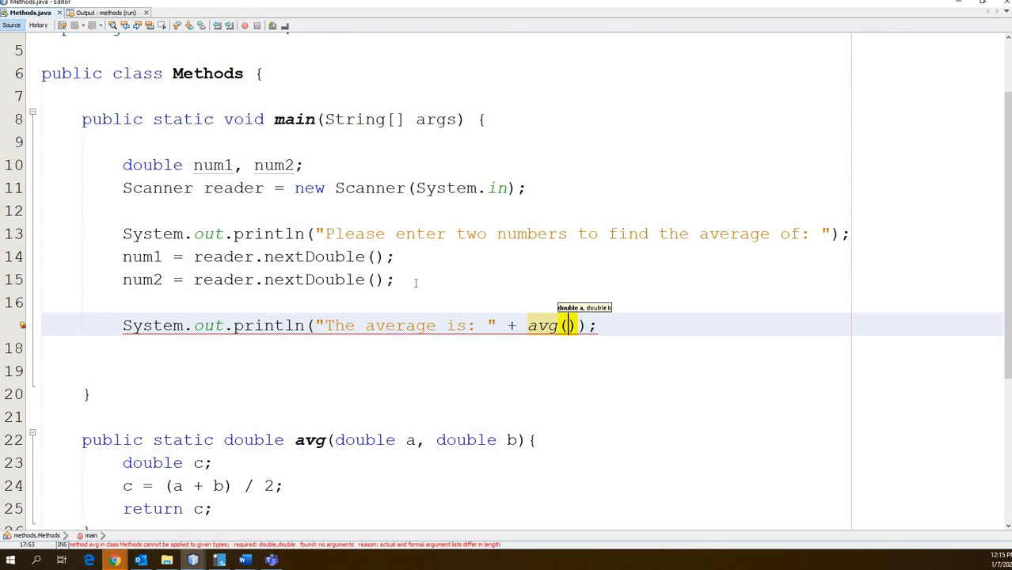
{"action": "type", "text": "num1, num2"}
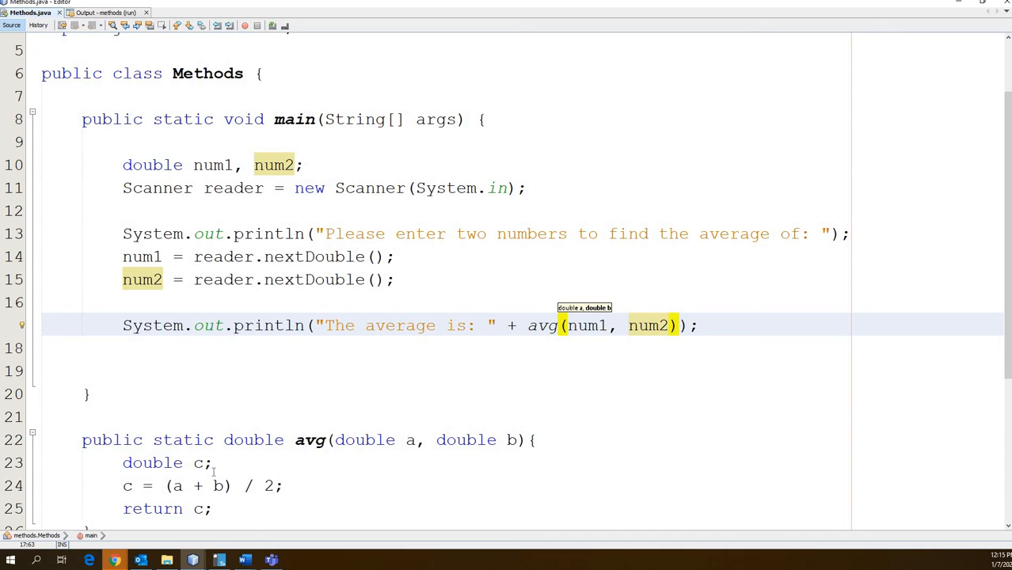
Step: Run Methods.java with inputs 475 and 89, get 282.0, then return to the source
{"action": "right_click", "coordinate": [321, 246]}
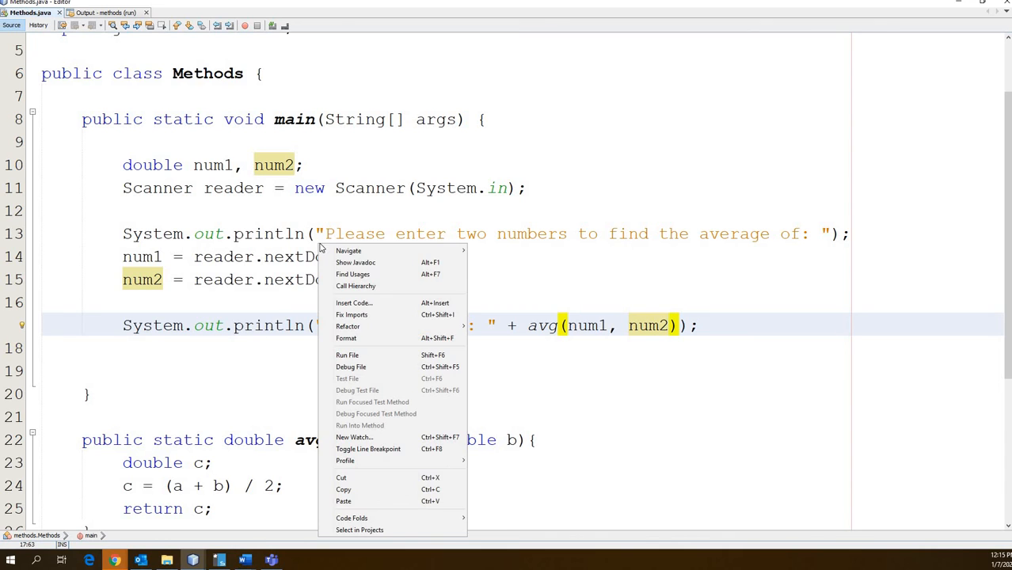
{"action": "mouse_move", "coordinate": [346, 354]}
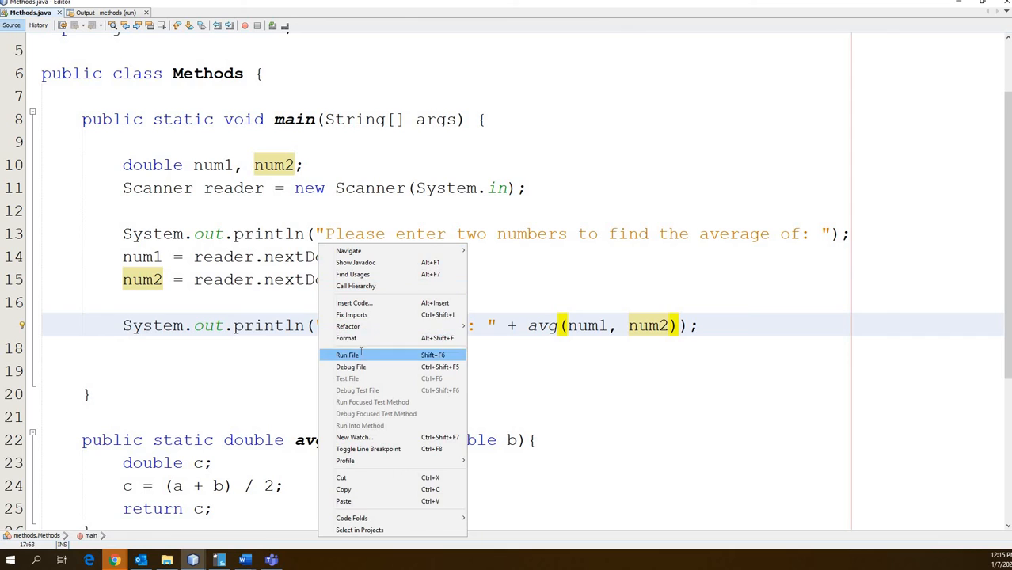
{"action": "left_click", "coordinate": [348, 355]}
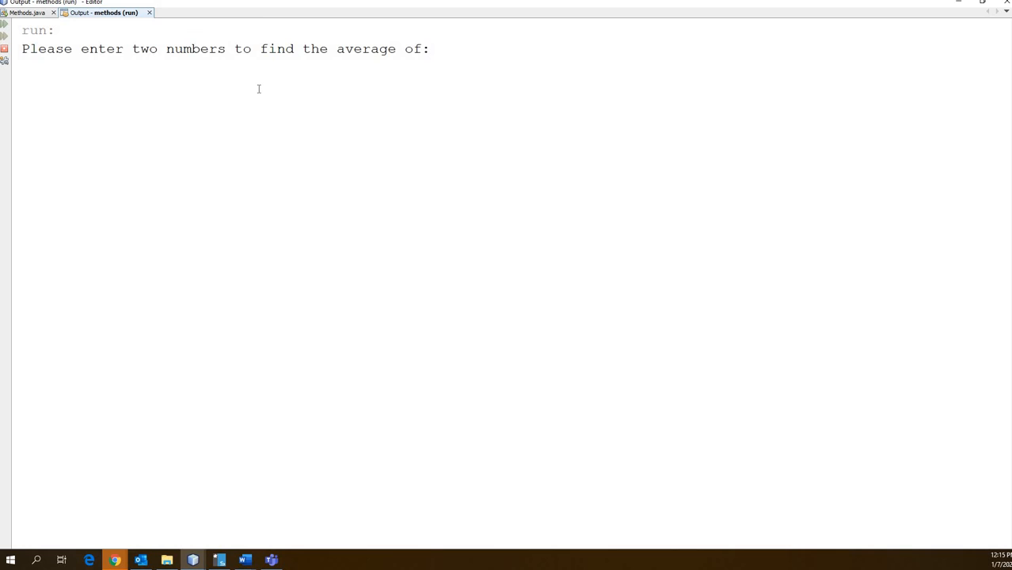
{"action": "type", "text": "5"}
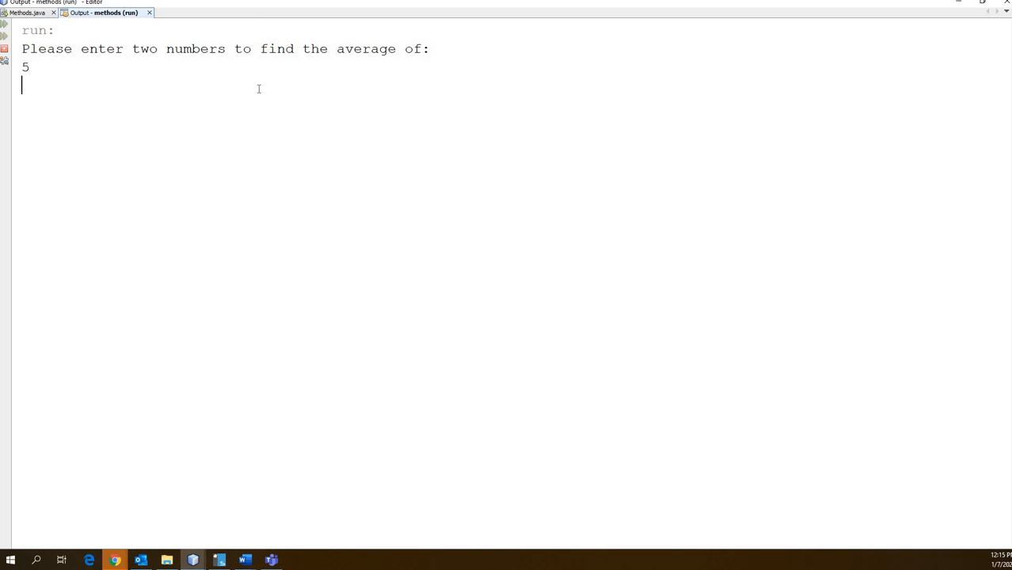
{"action": "type", "text": "3"}
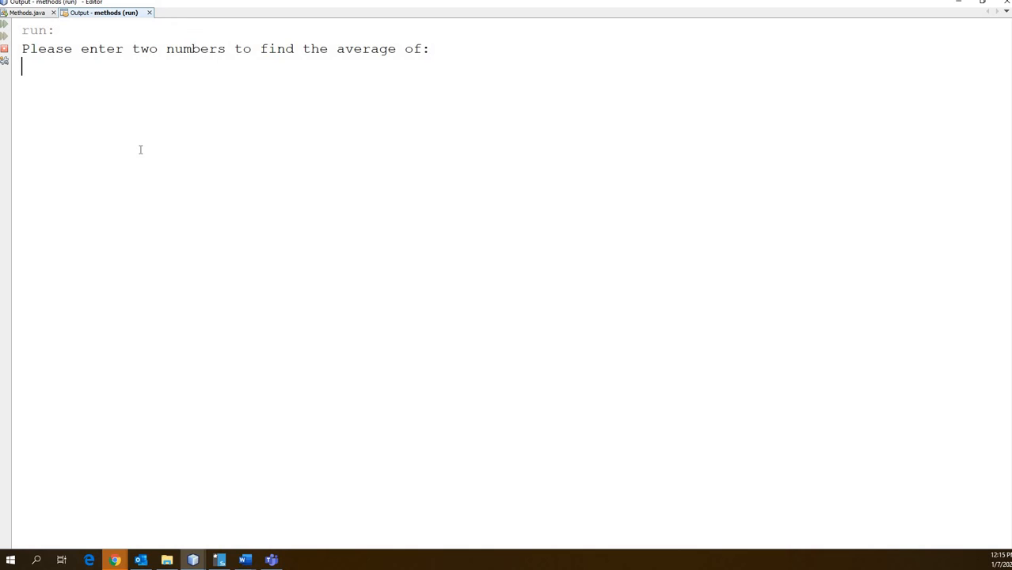
{"action": "type", "text": "475"}
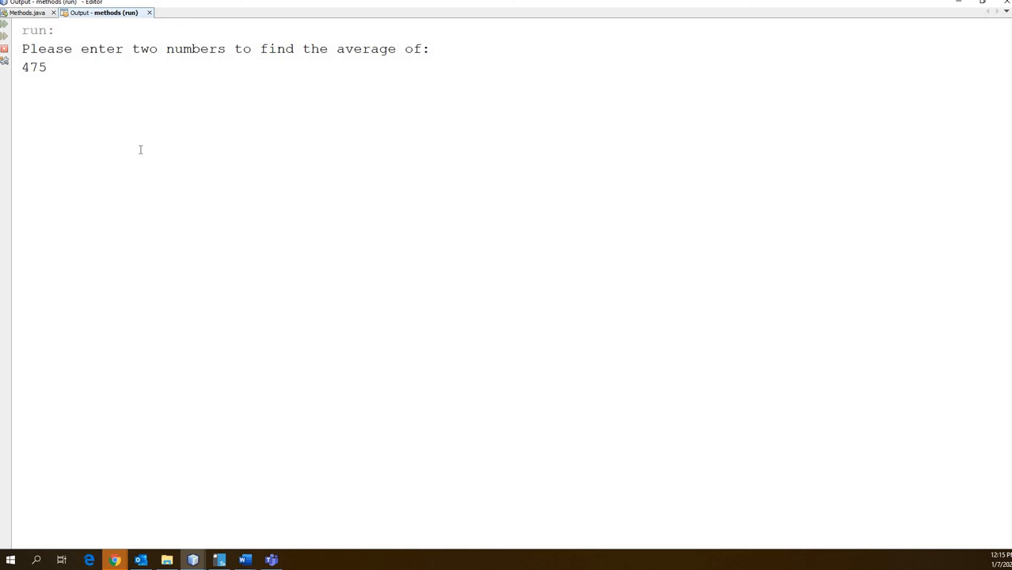
{"action": "type", "text": "89"}
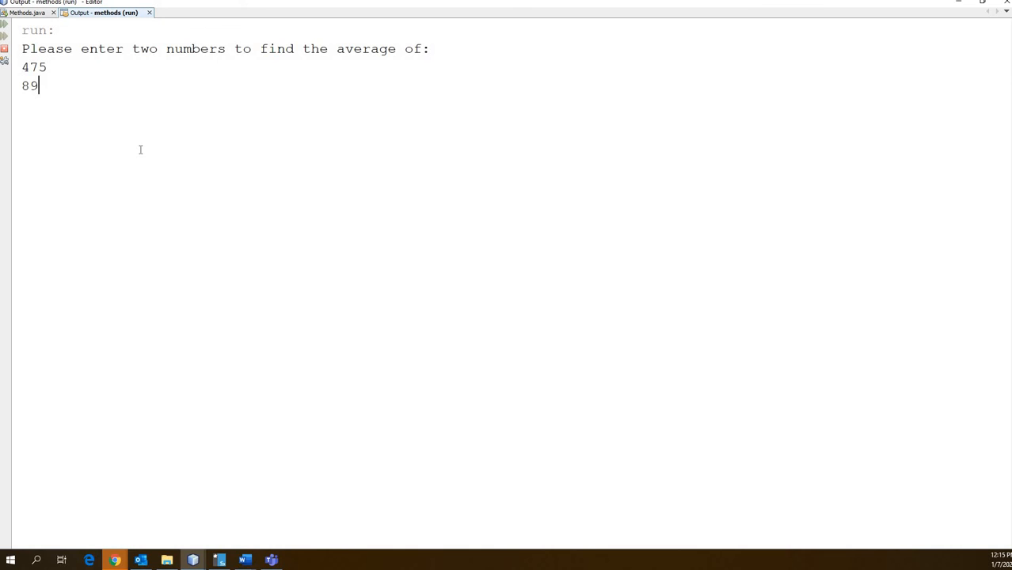
{"action": "key", "text": "enter"}
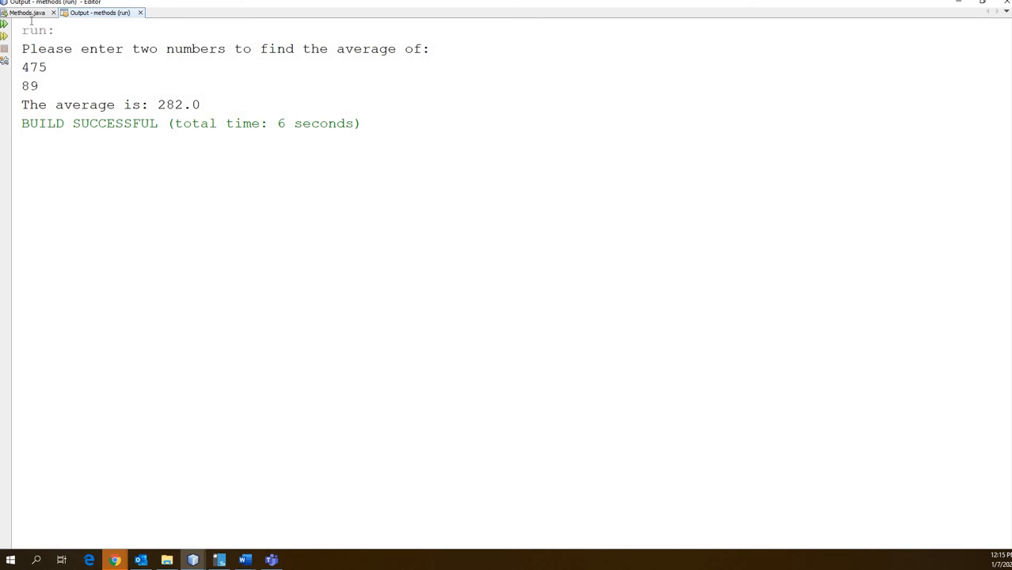
{"action": "left_click", "coordinate": [27, 12]}
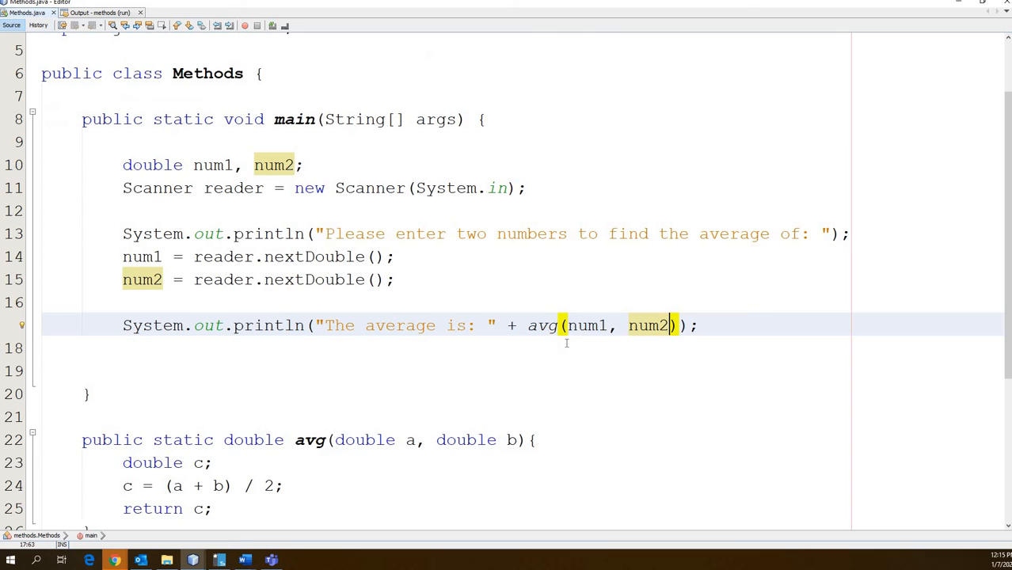